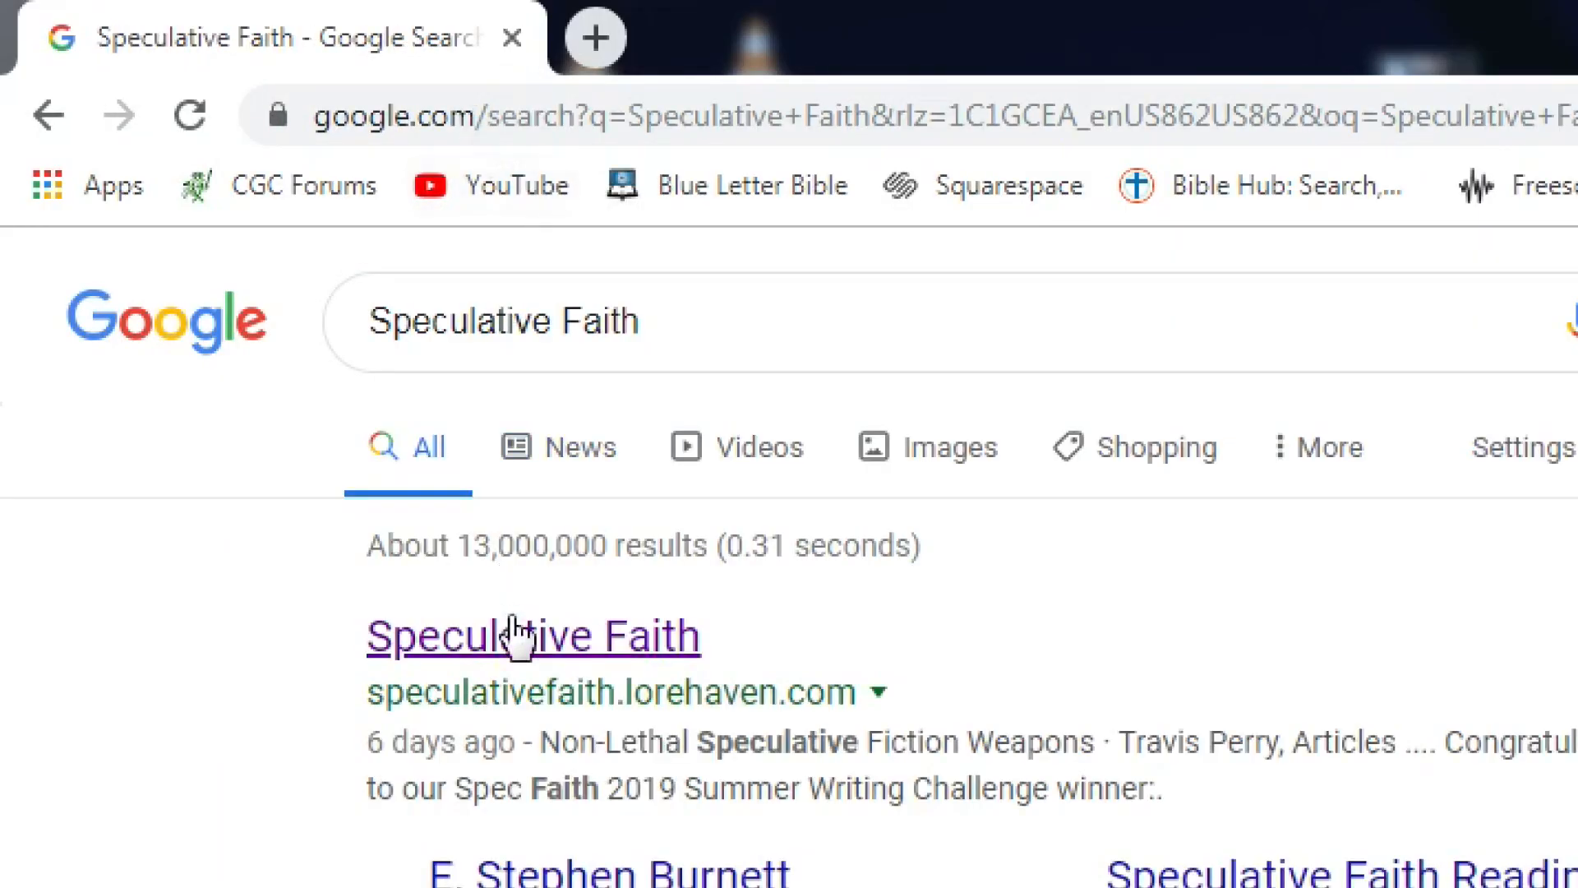
Reach the Speculative Faith site from the Google results for 'Not Always Popular'
left_click(531, 635)
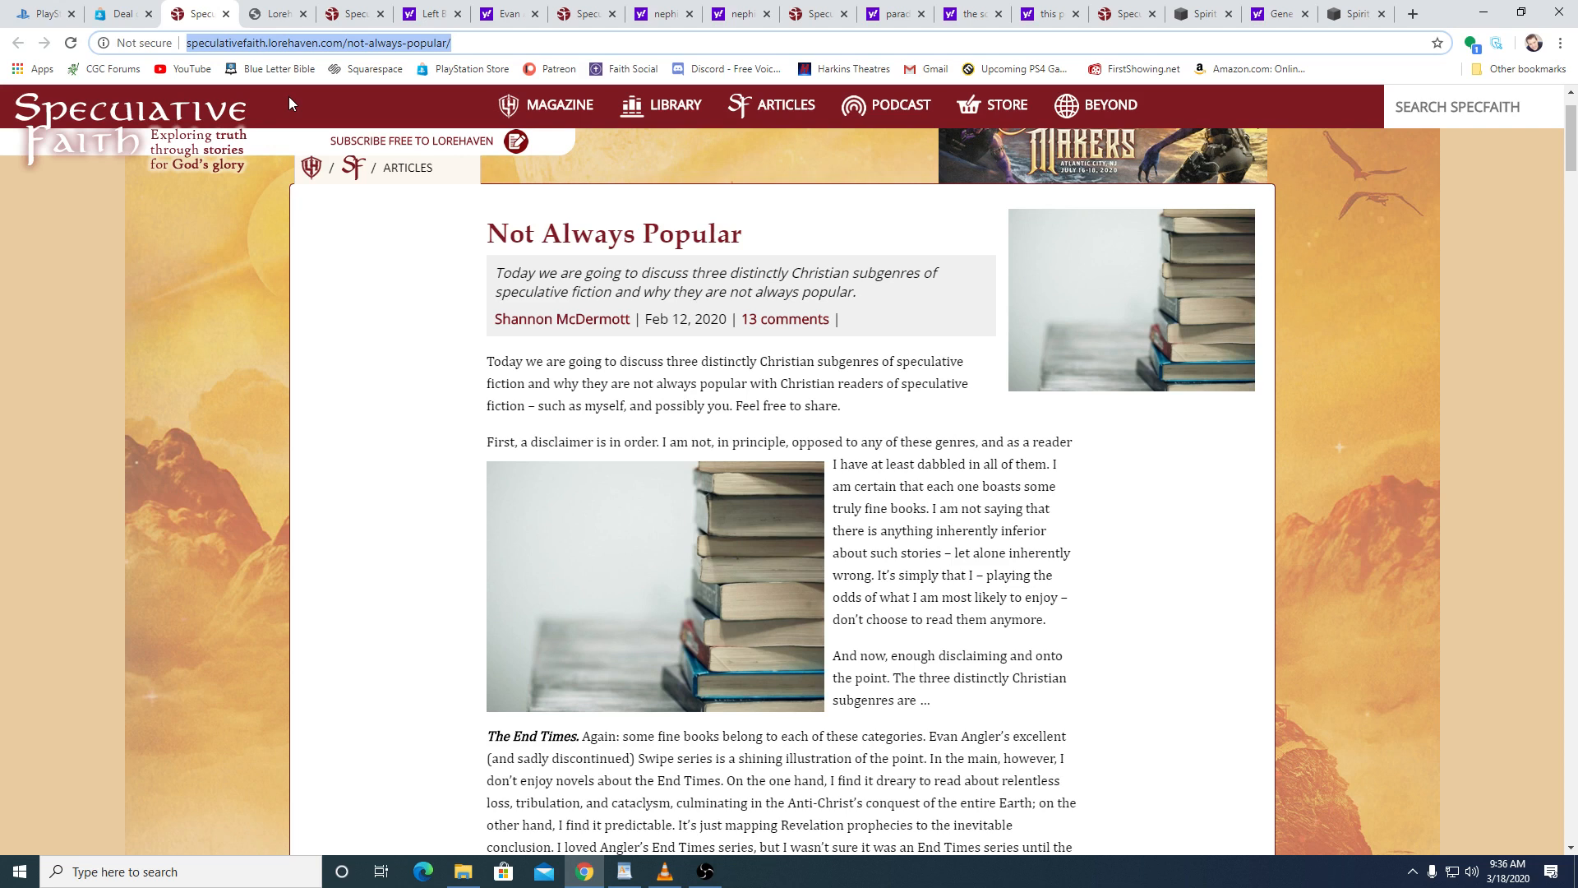
Browse the Lorehaven library of novel covers, then return to the article's End Times section
left_click(276, 13)
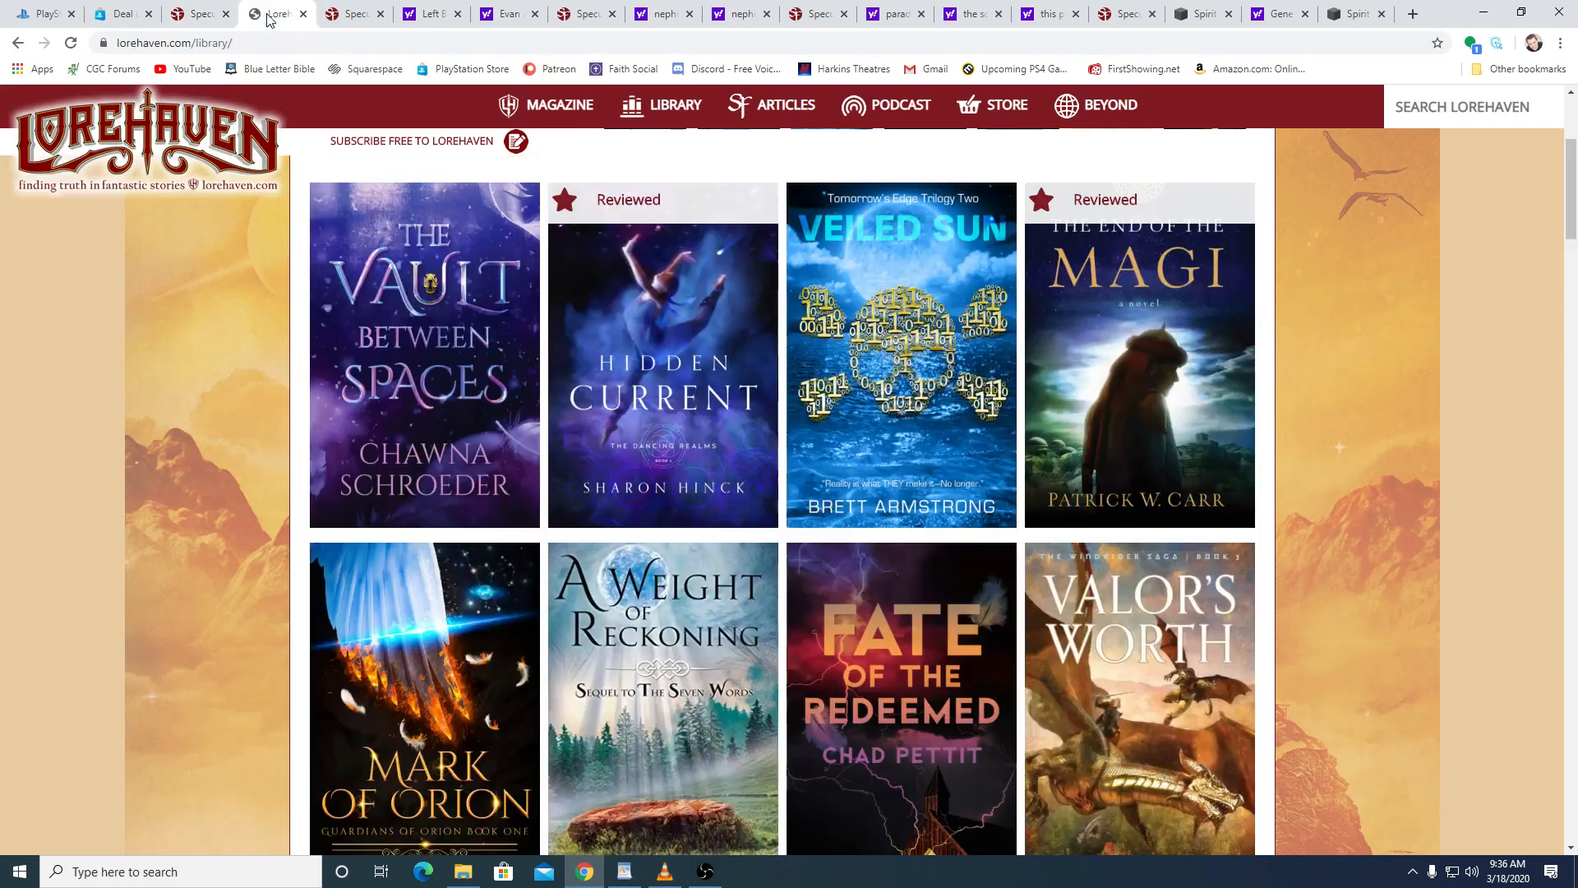
mouse_move(1427, 446)
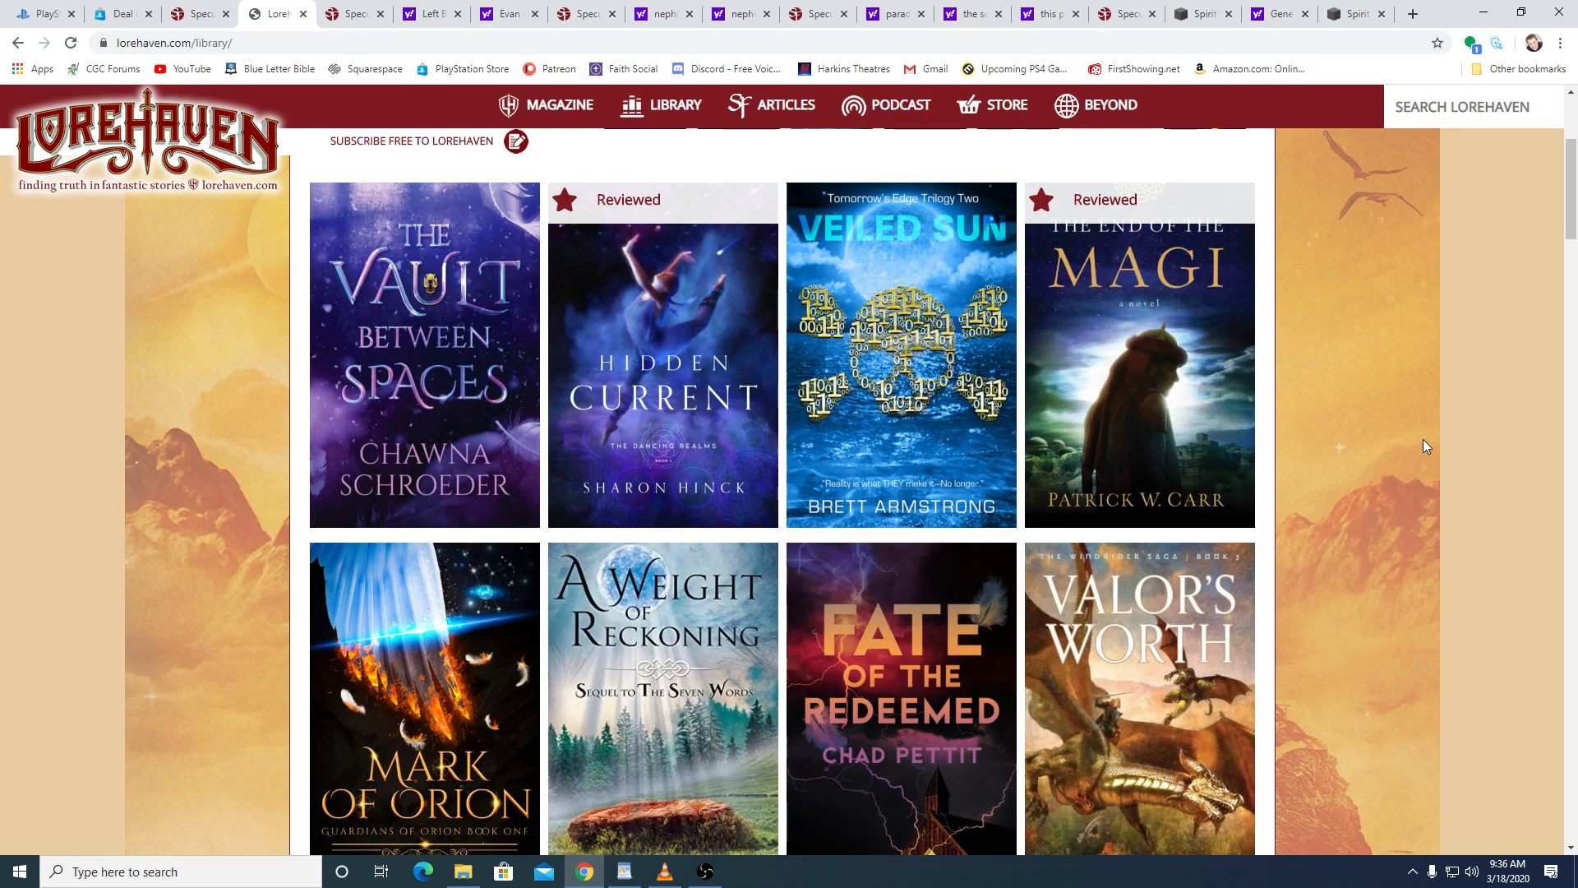
mouse_move(1508, 336)
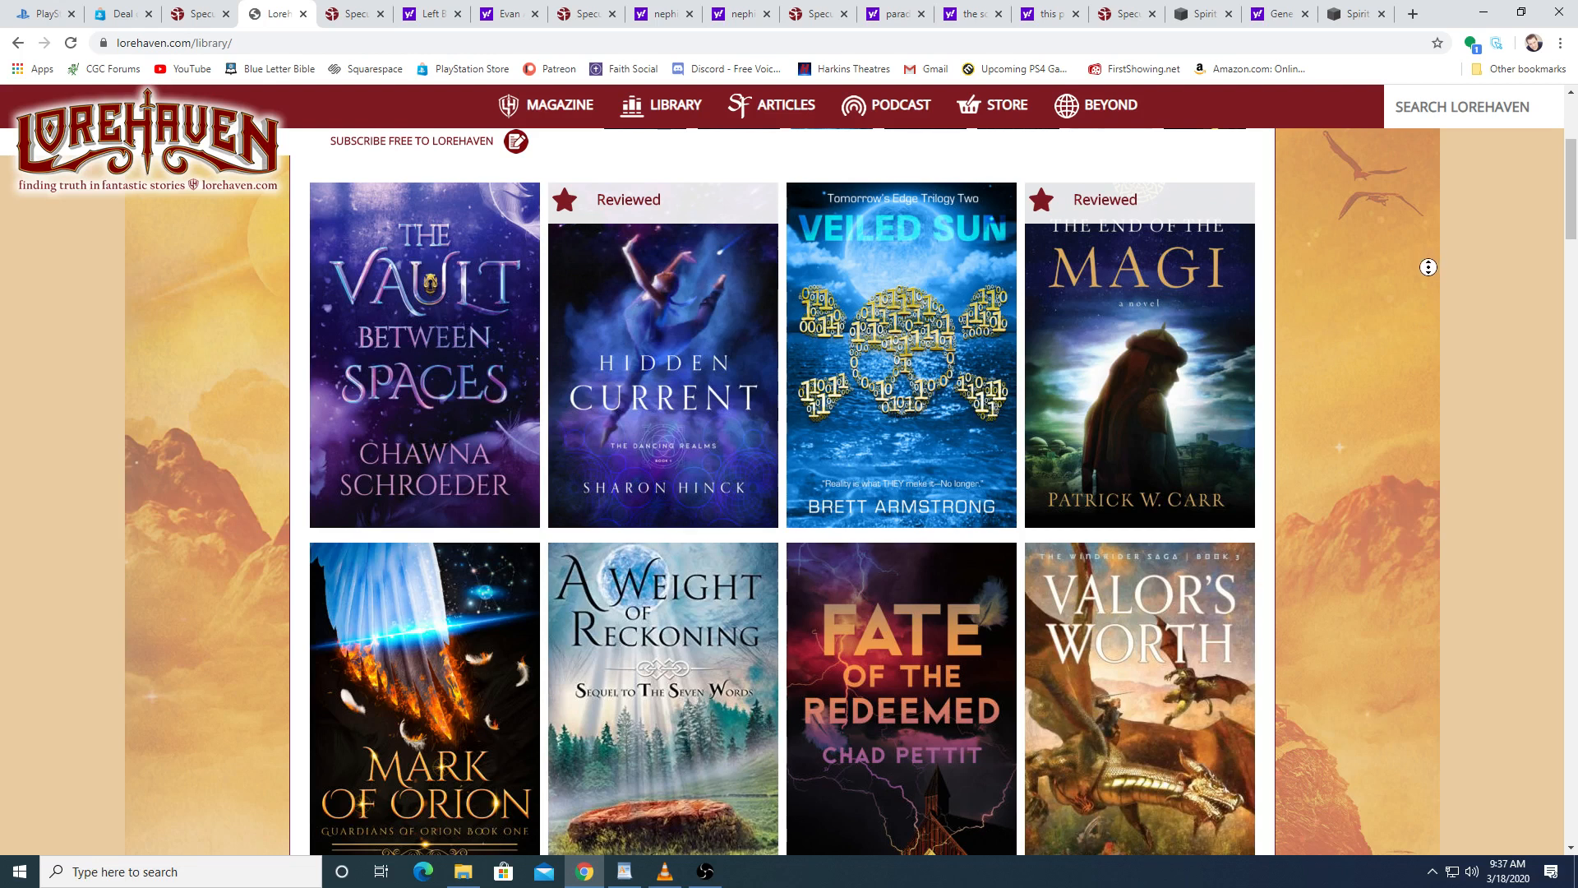
scroll("down", 3)
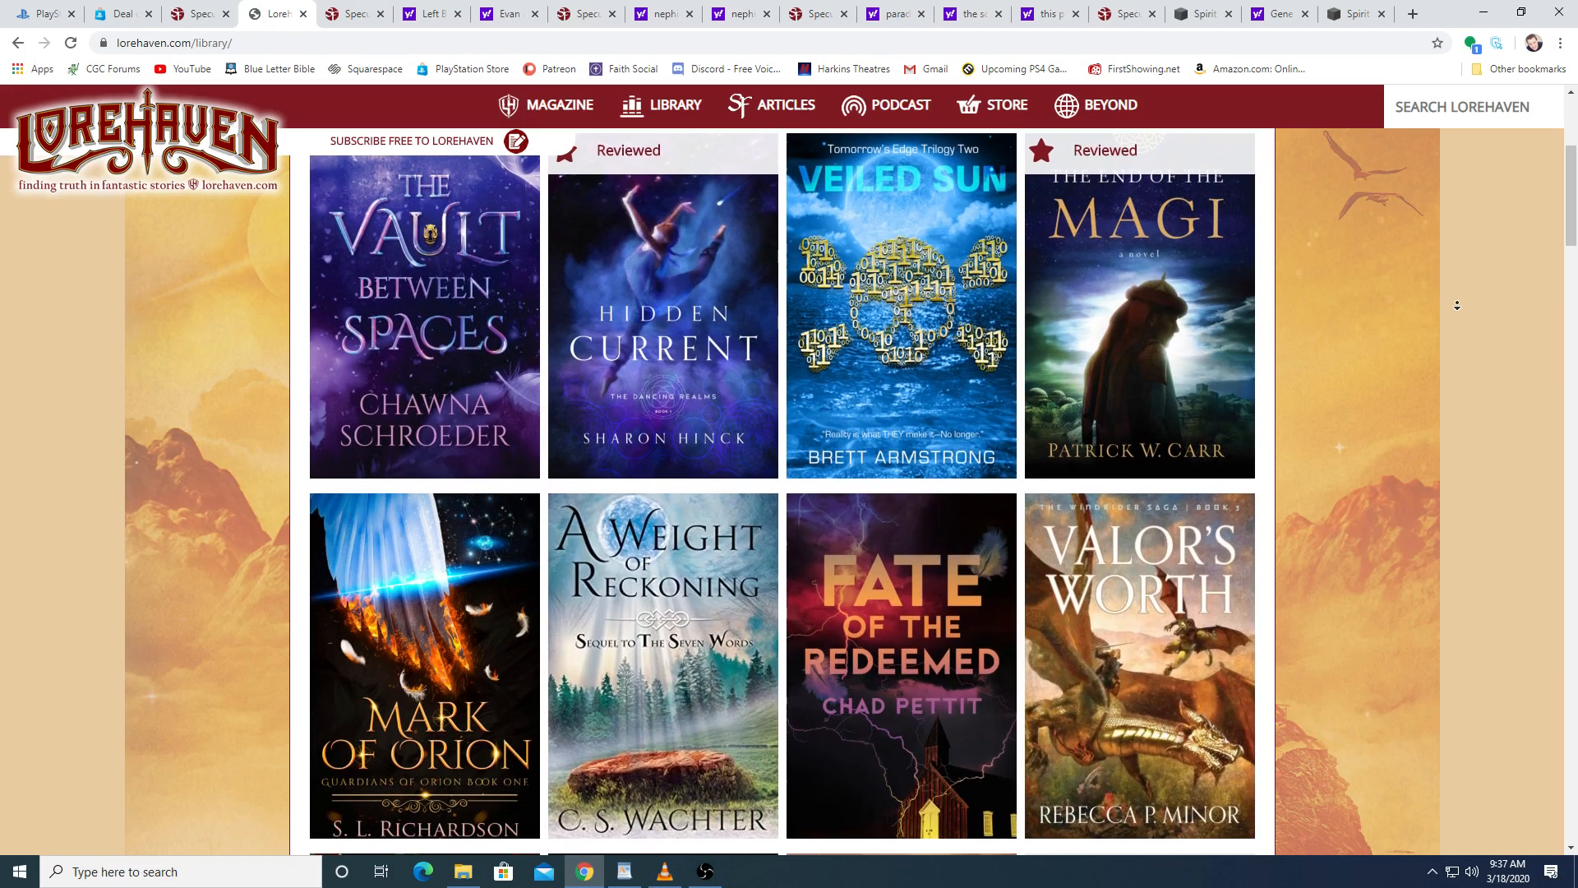
scroll("down", 3)
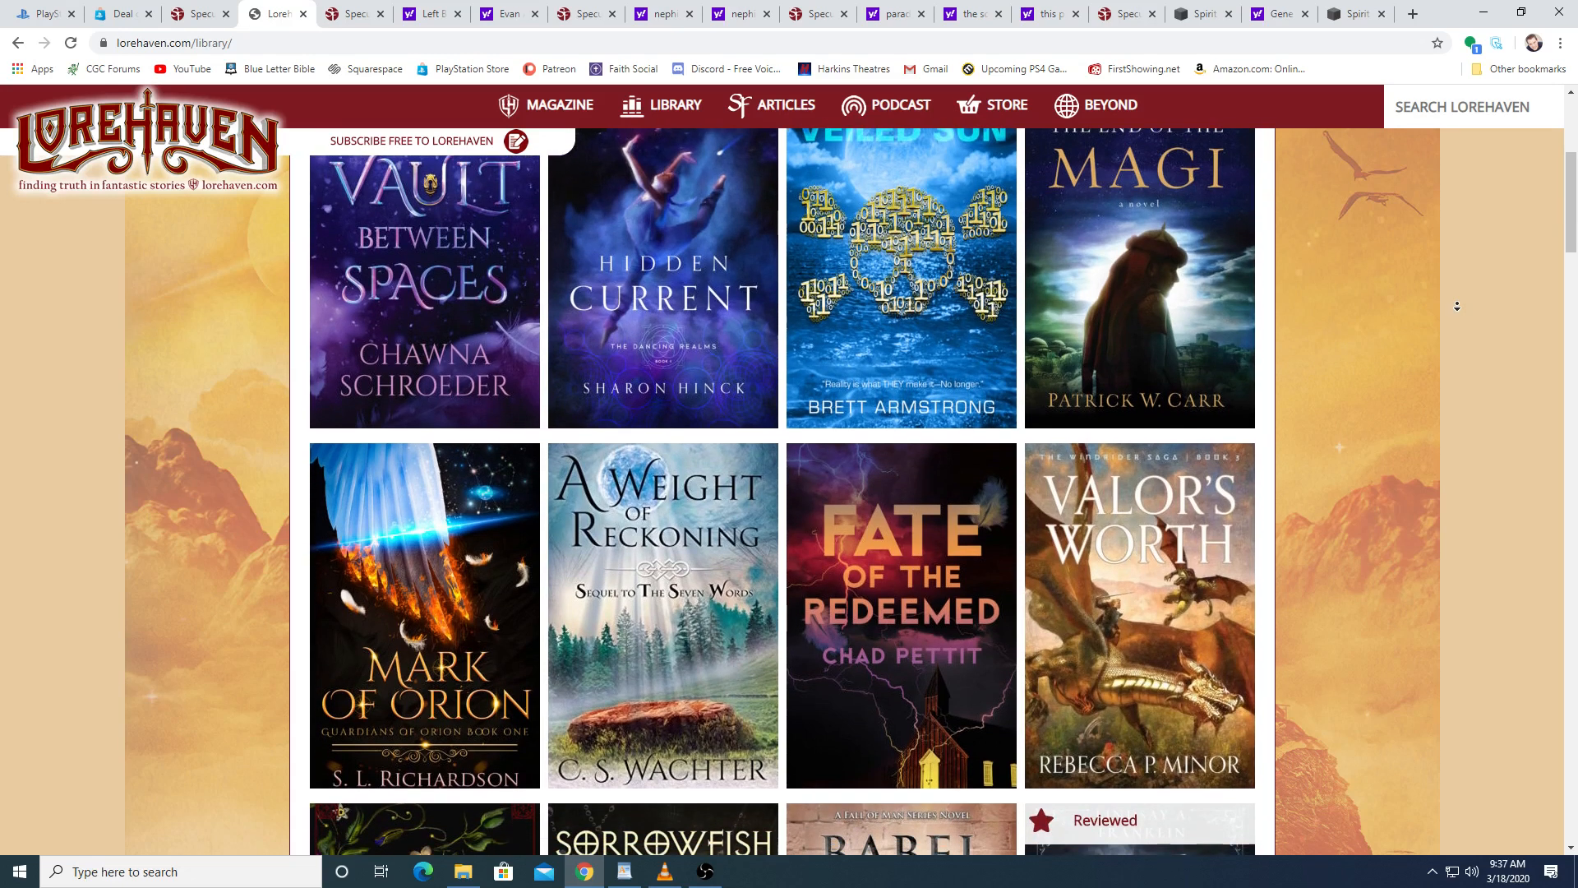
scroll("down", 3)
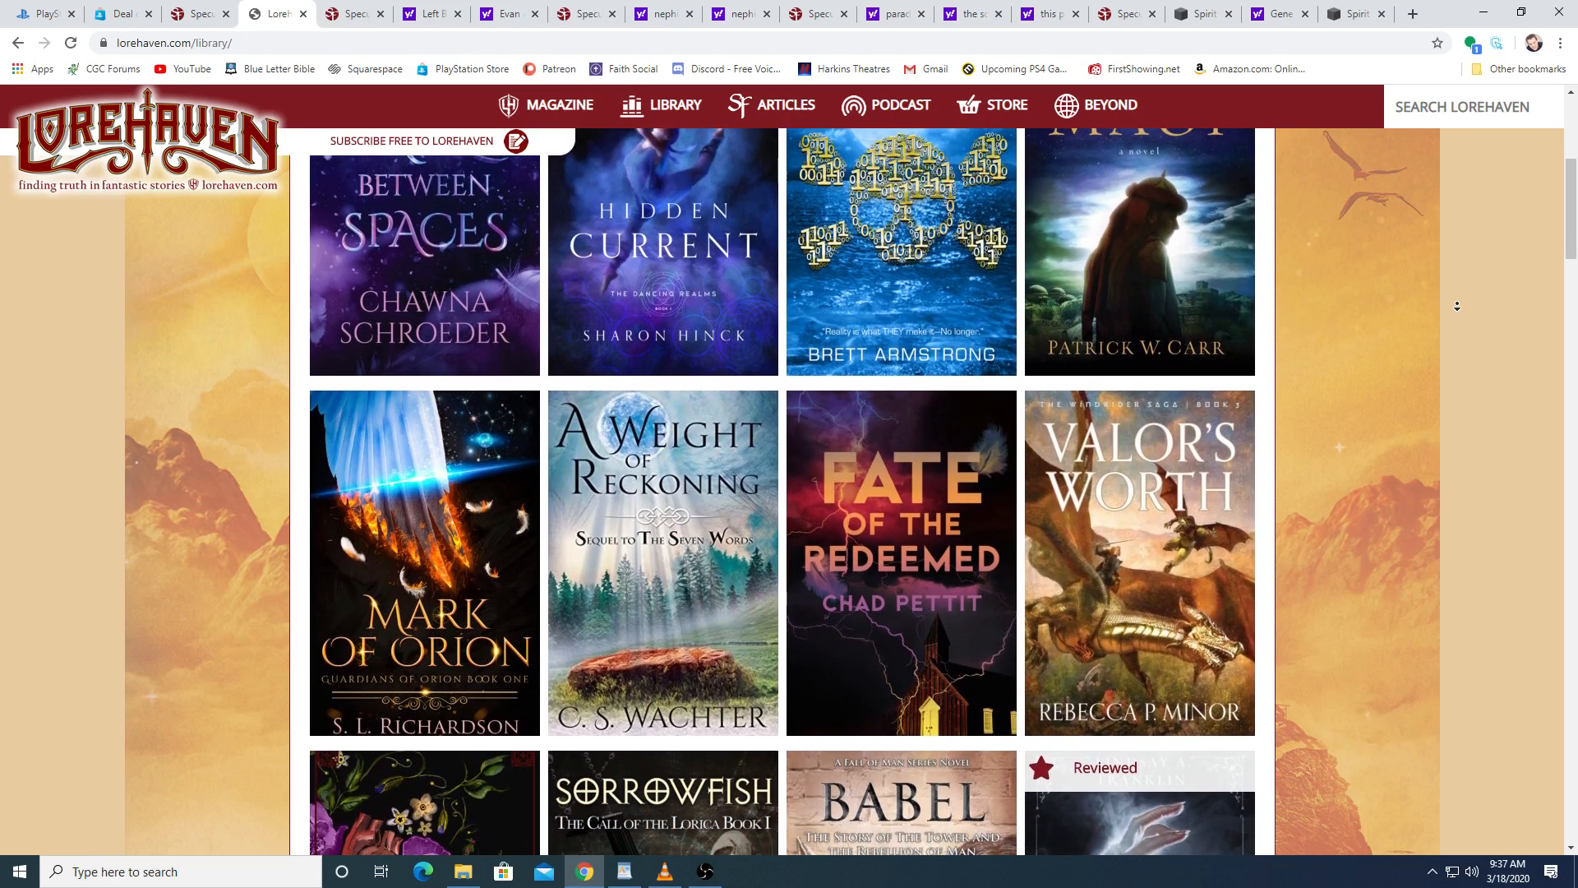
scroll("down", 3)
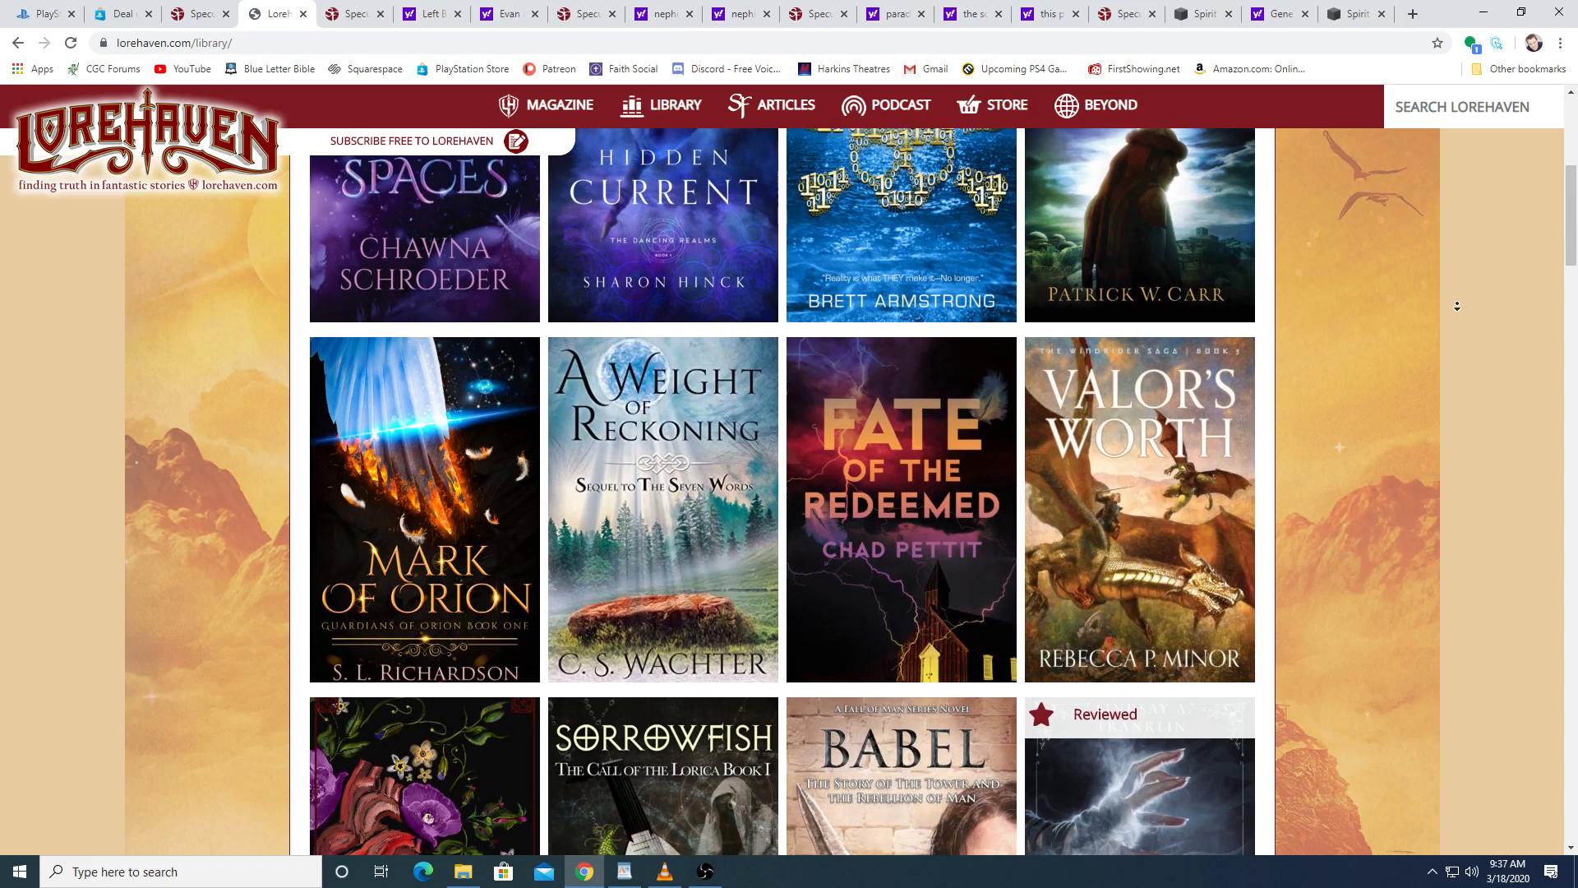
scroll("down", 3)
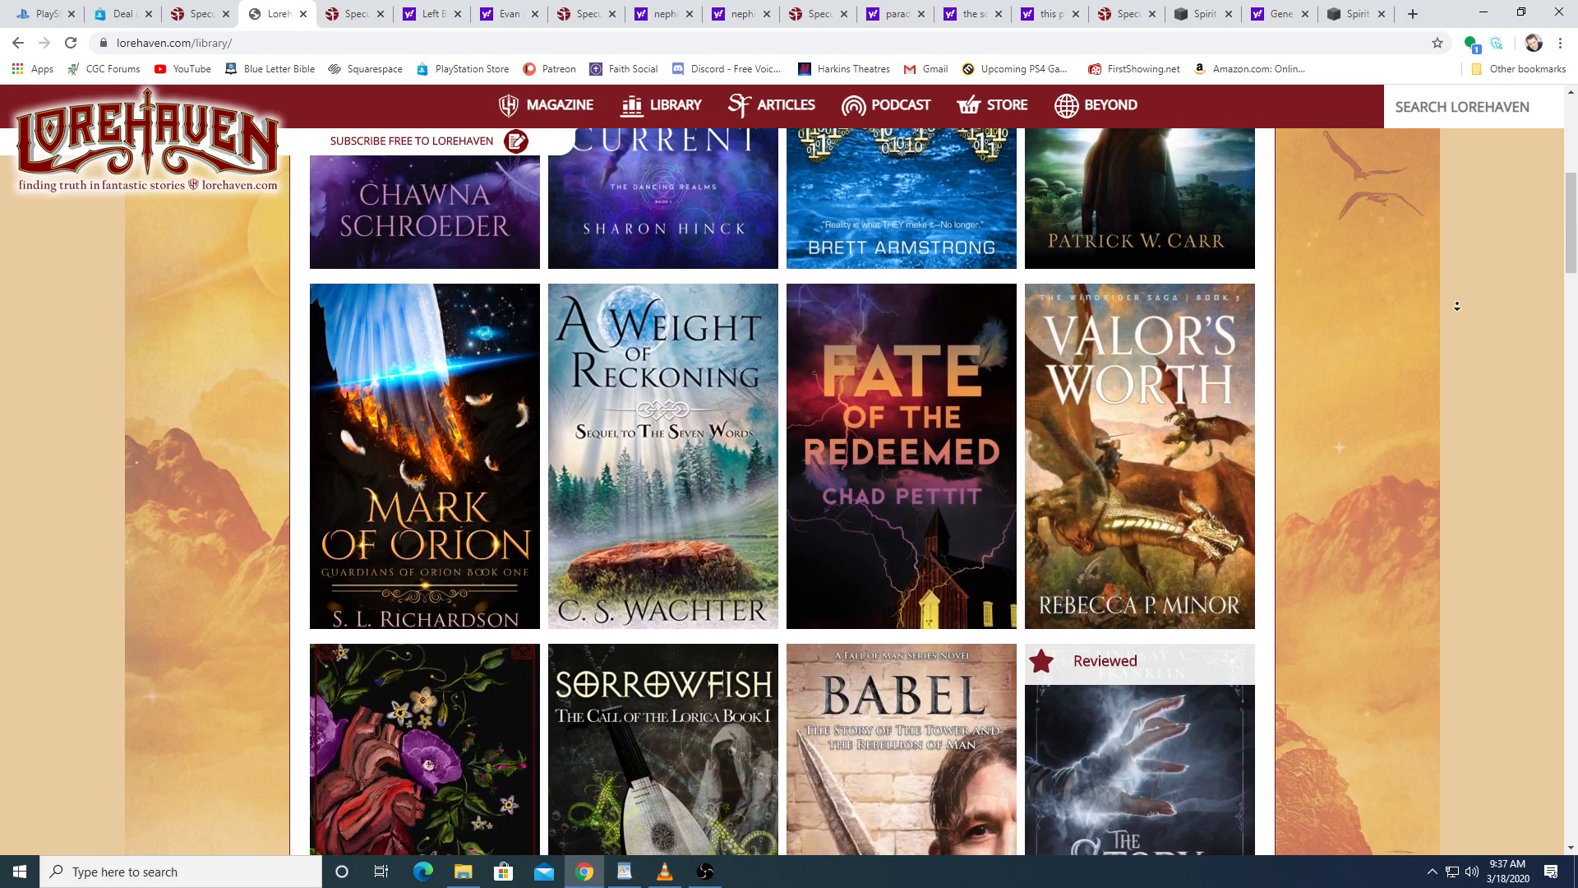
scroll("down", 3)
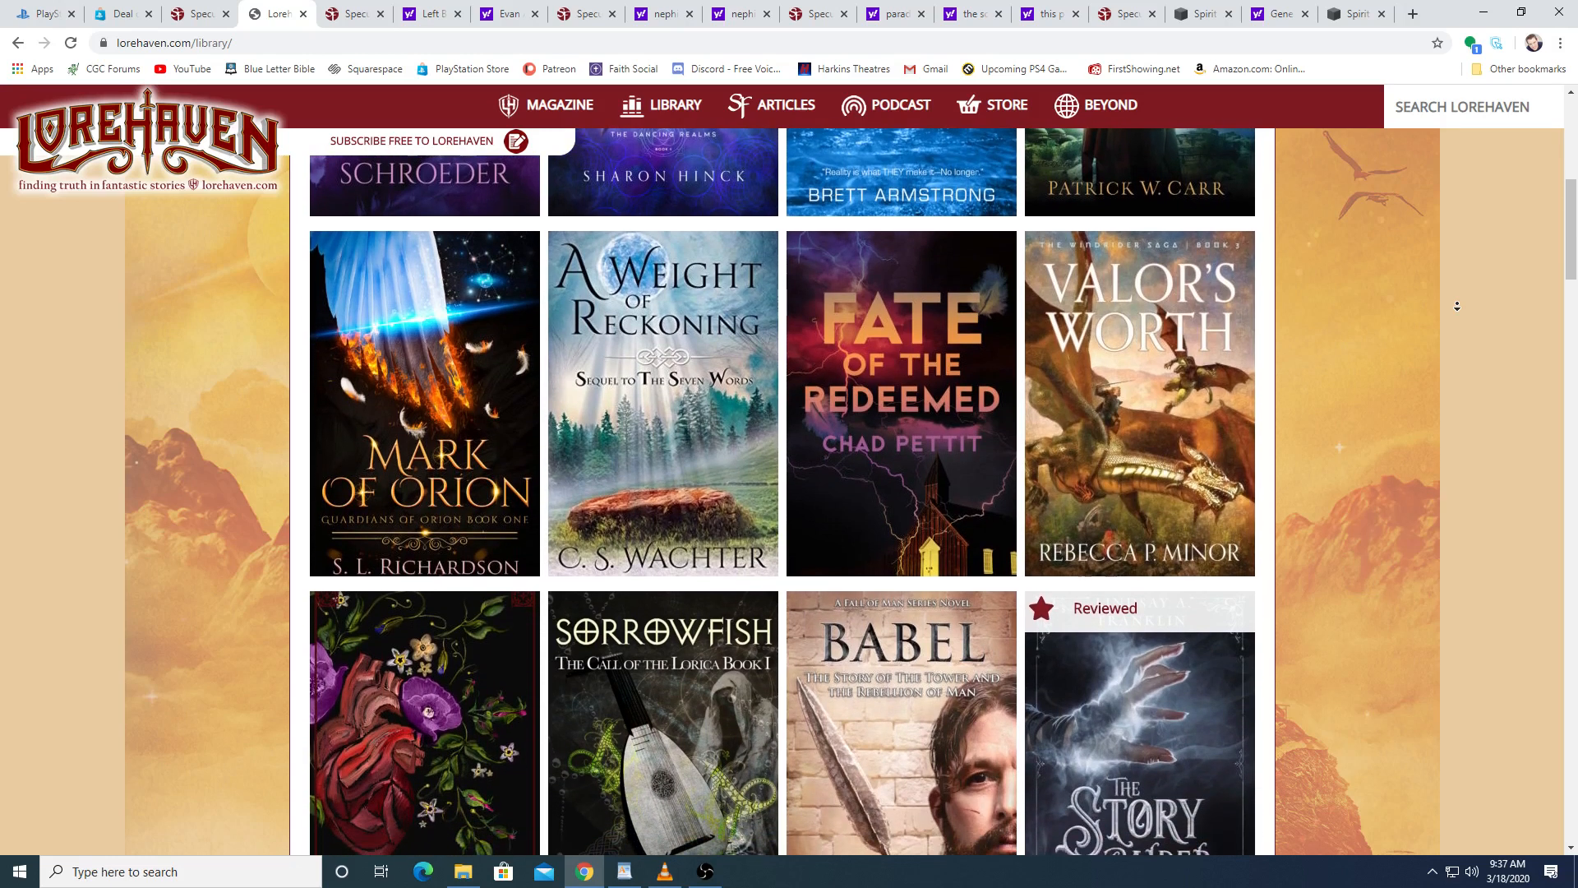
scroll("down", 3)
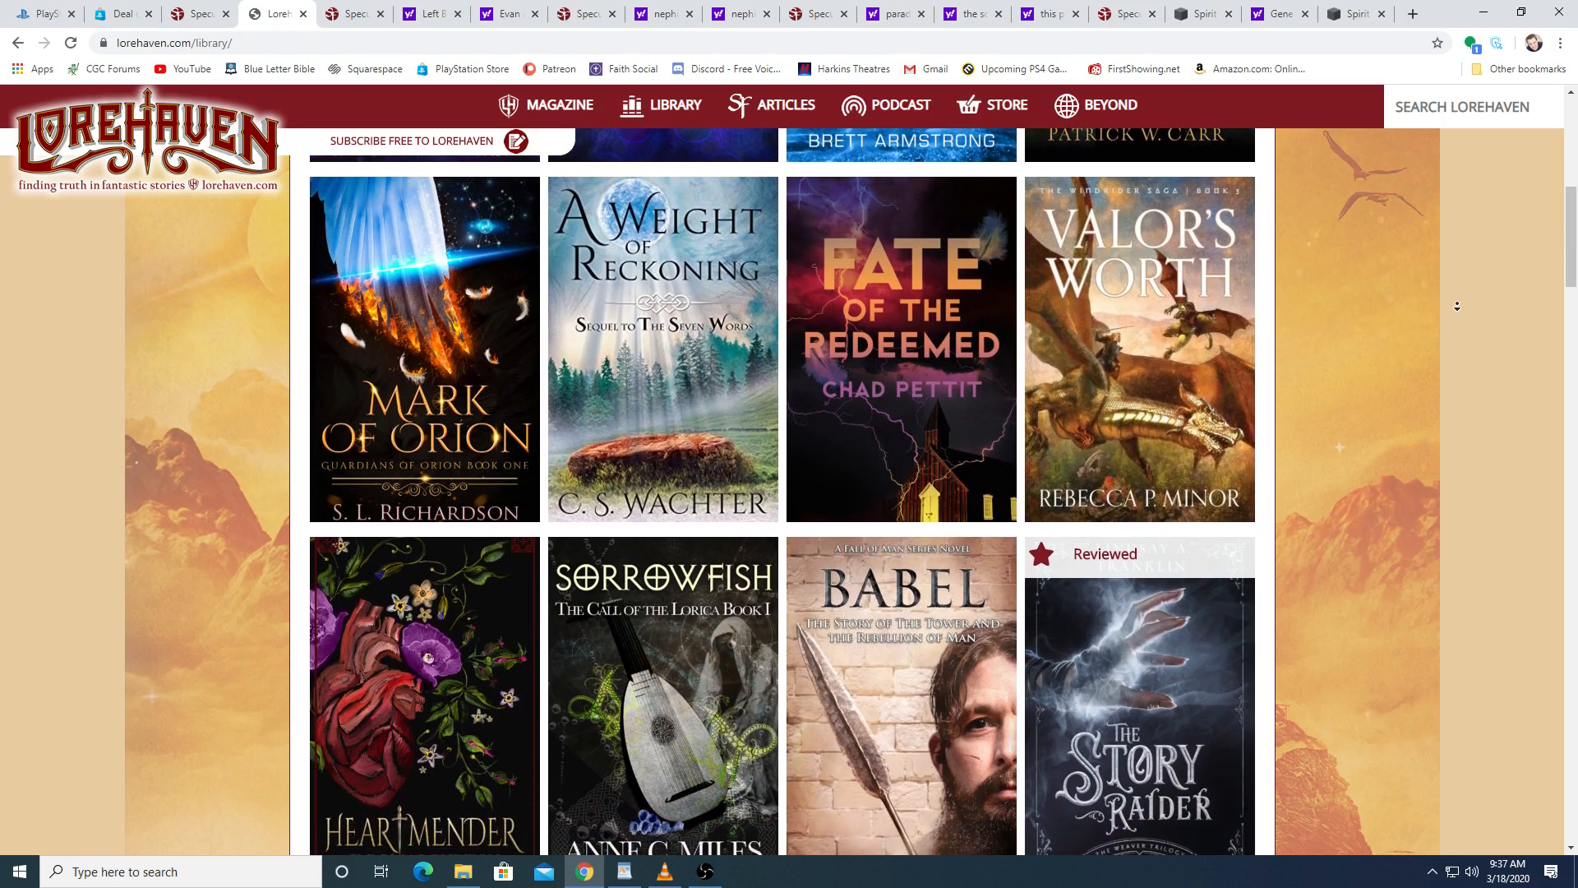
scroll("down", 3)
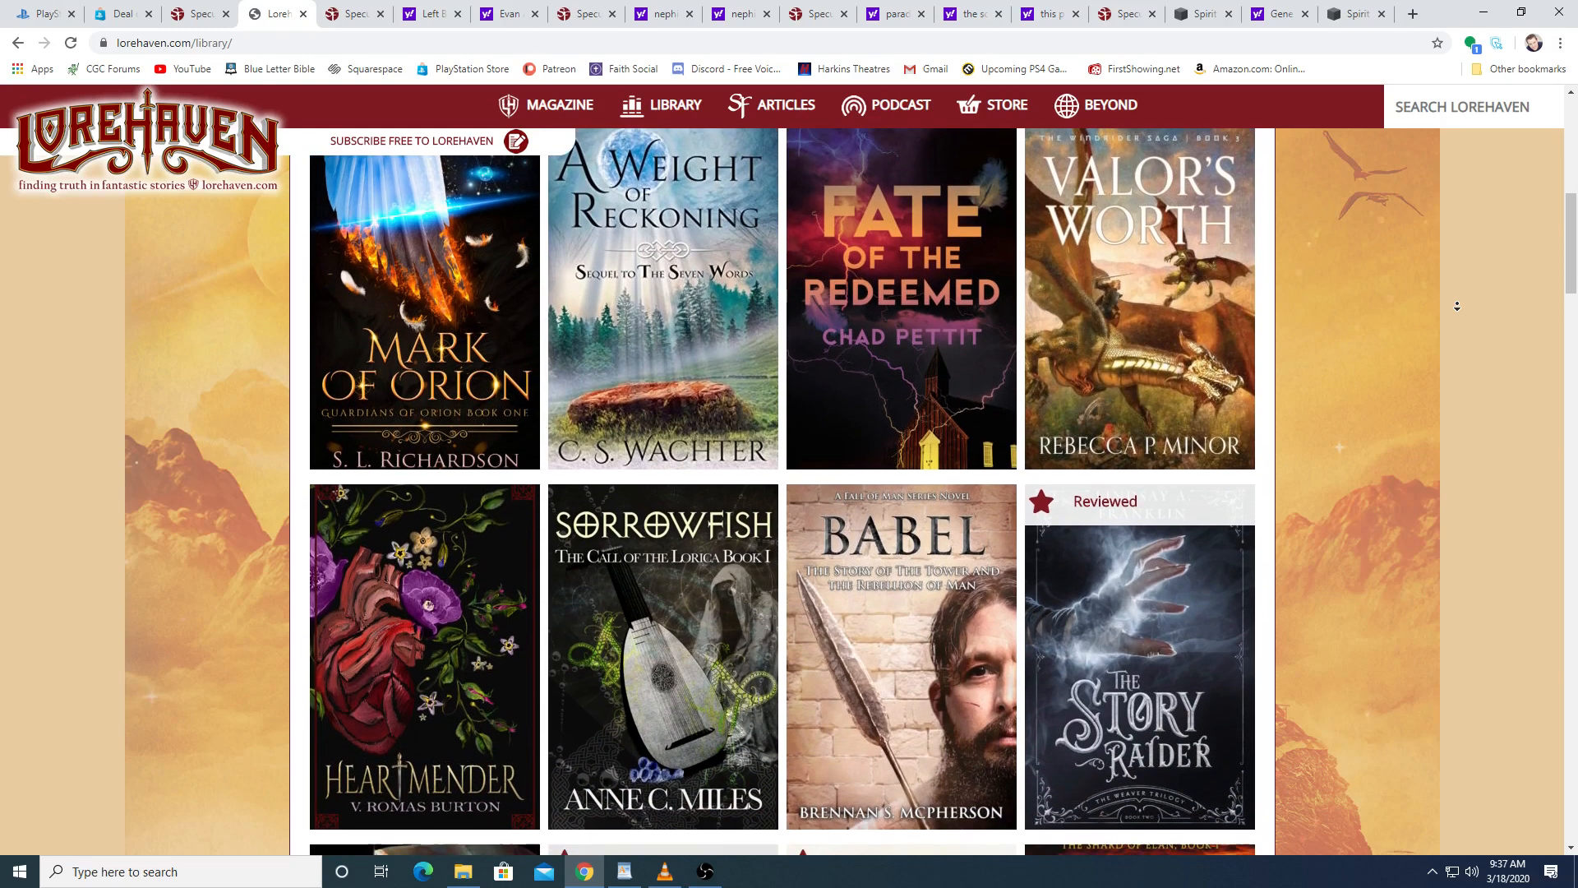
scroll("down", 3)
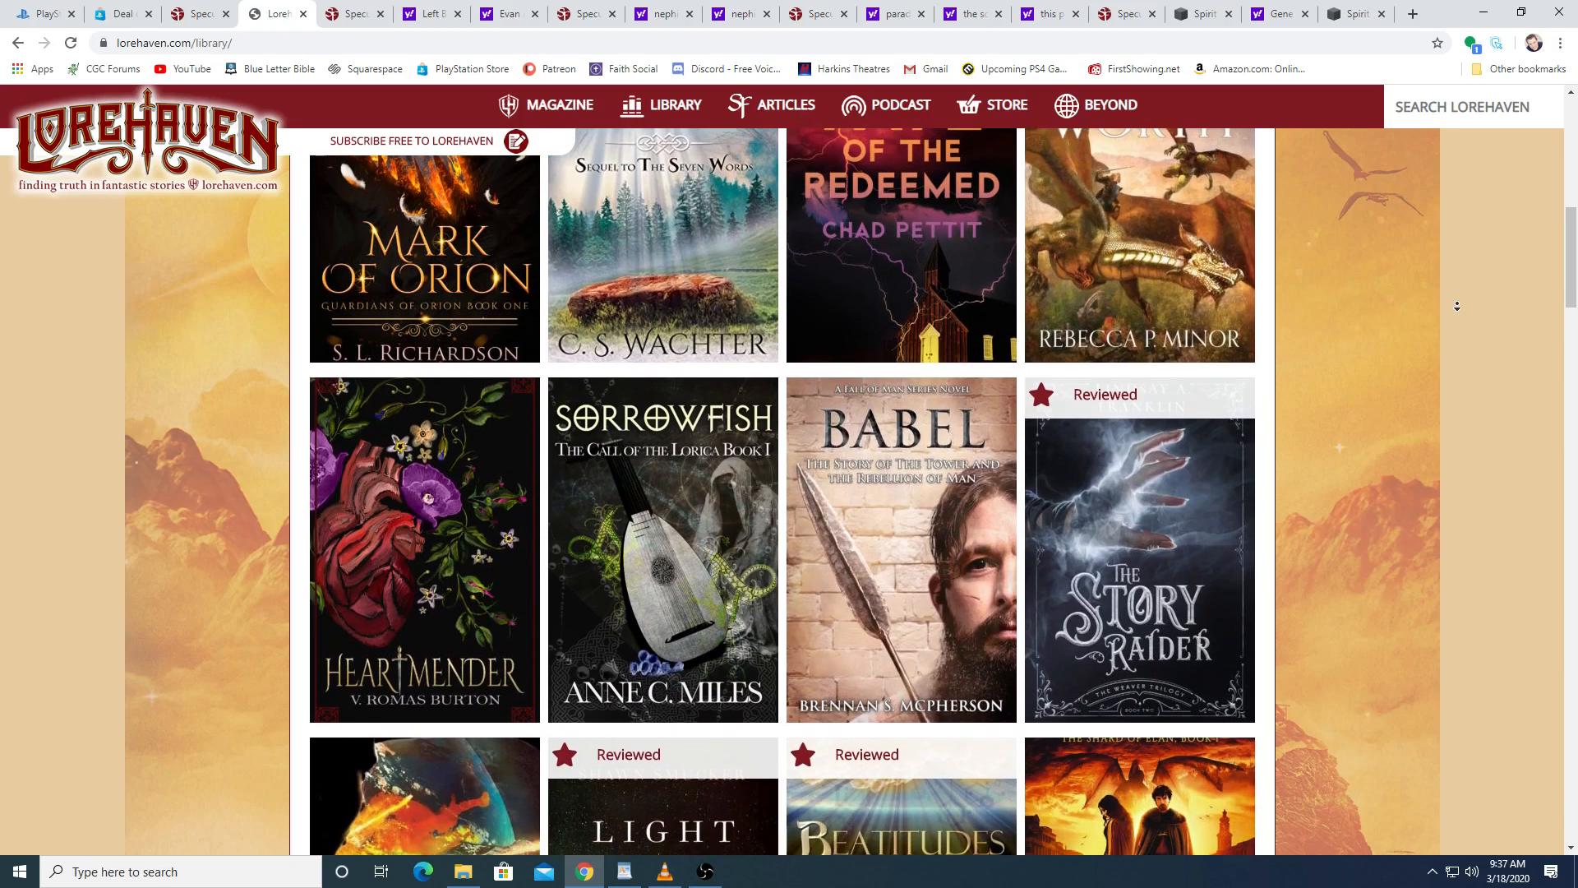
scroll("down", 3)
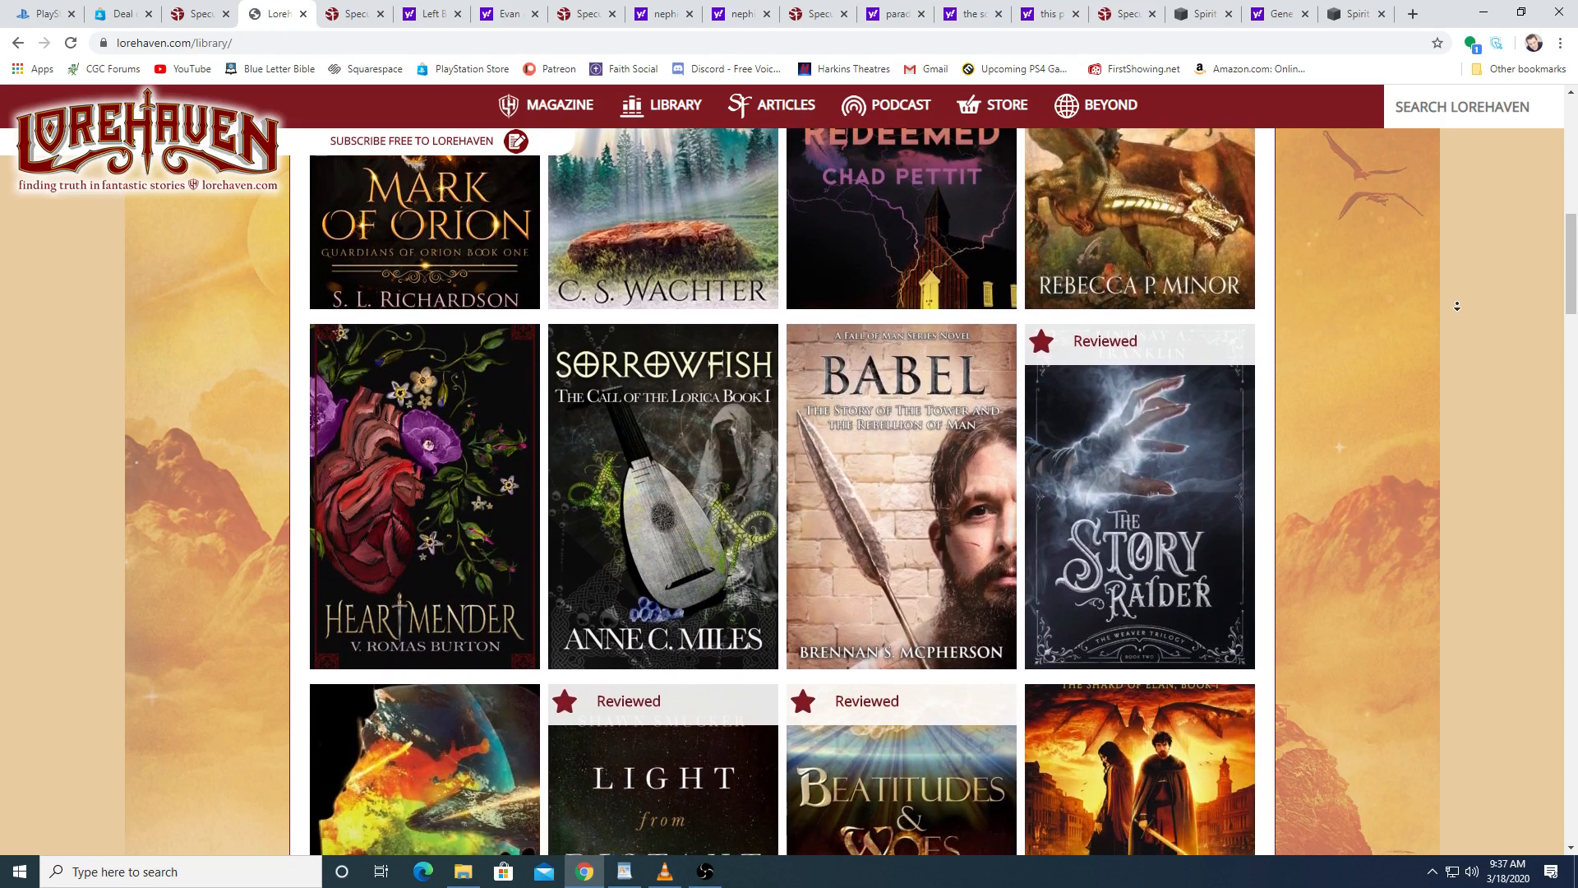
scroll("down", 3)
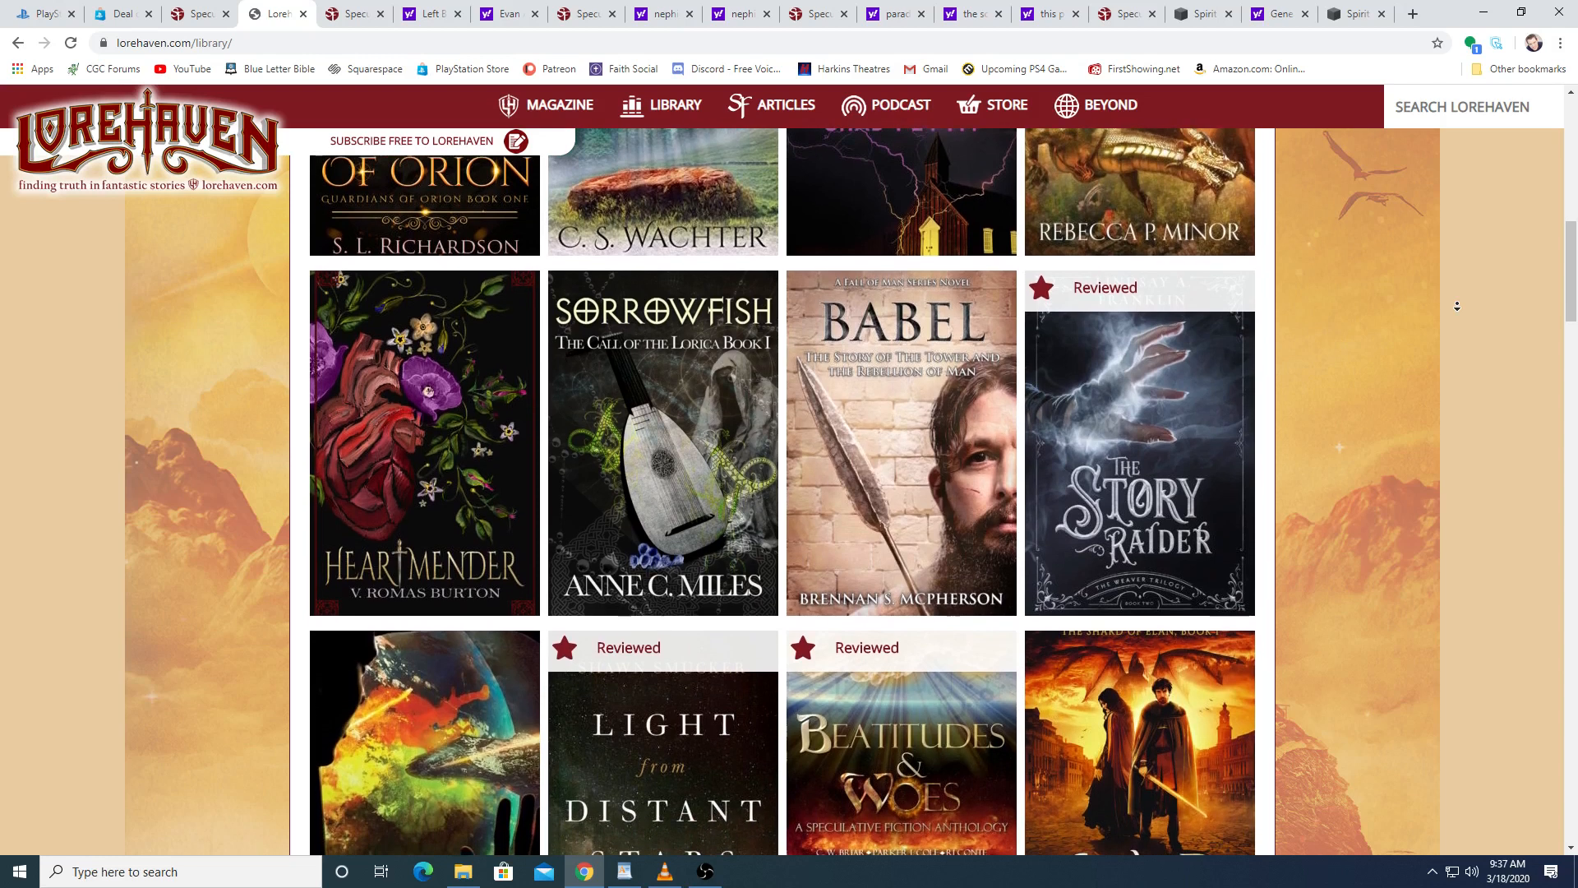
scroll("down", 3)
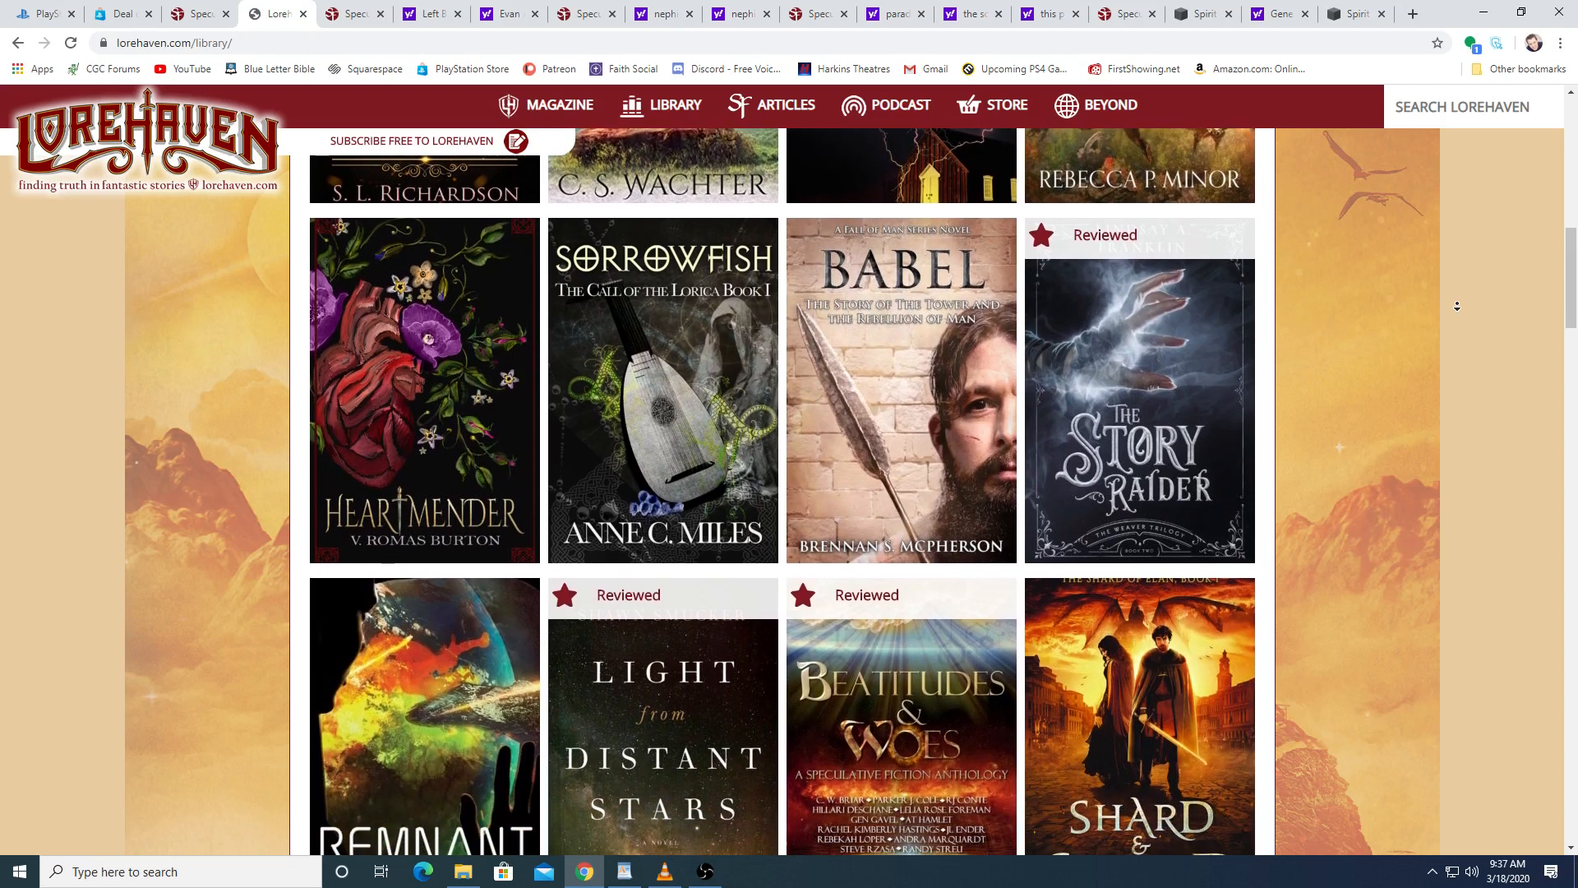
scroll("down", 3)
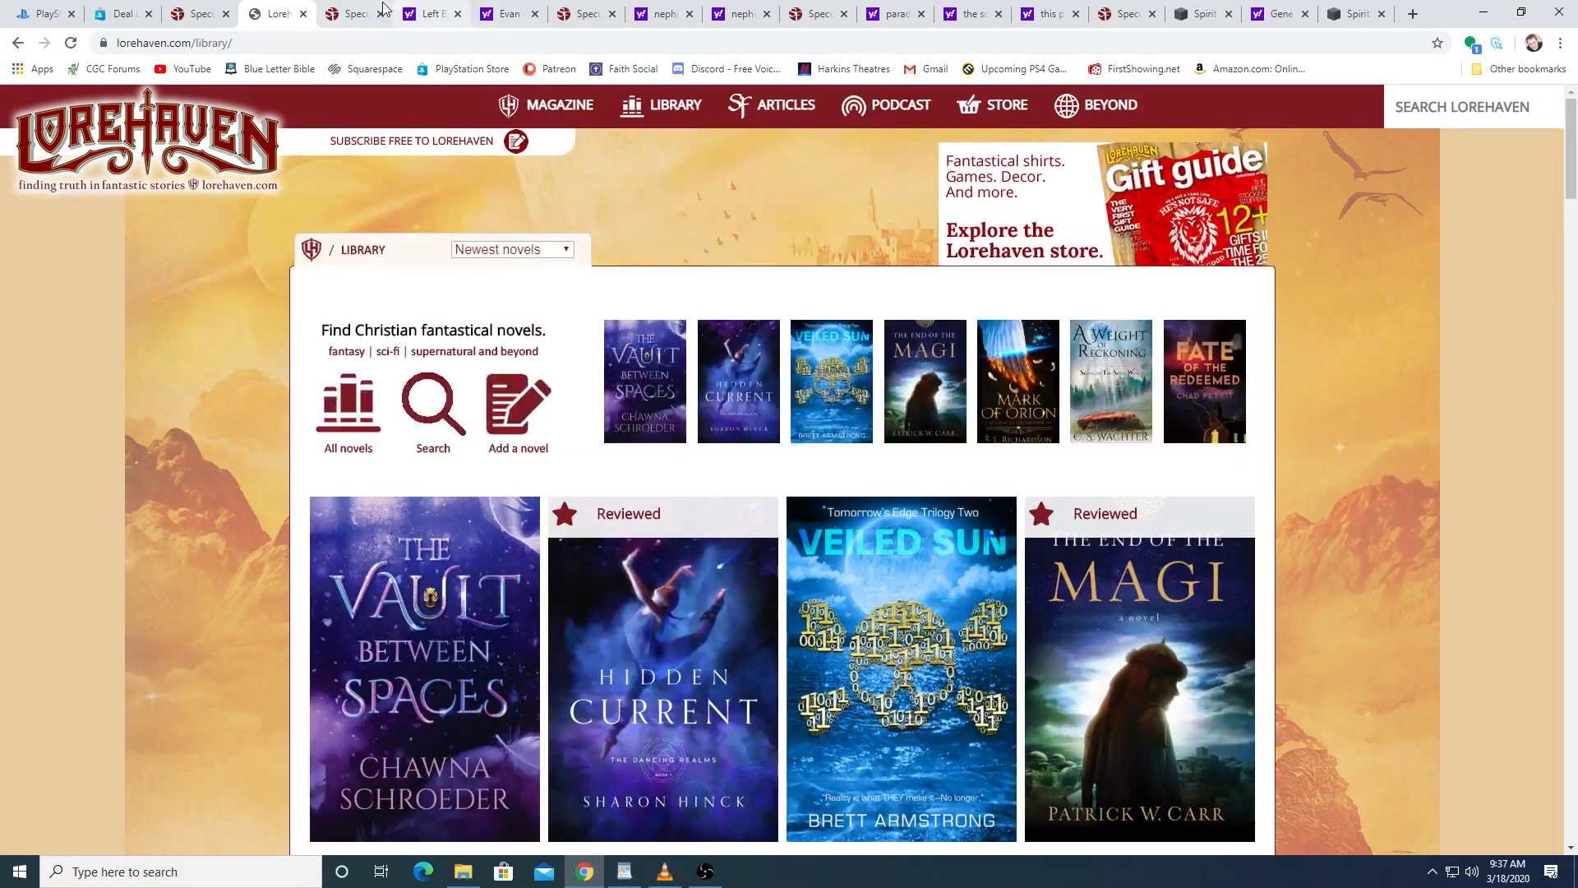
left_click(347, 13)
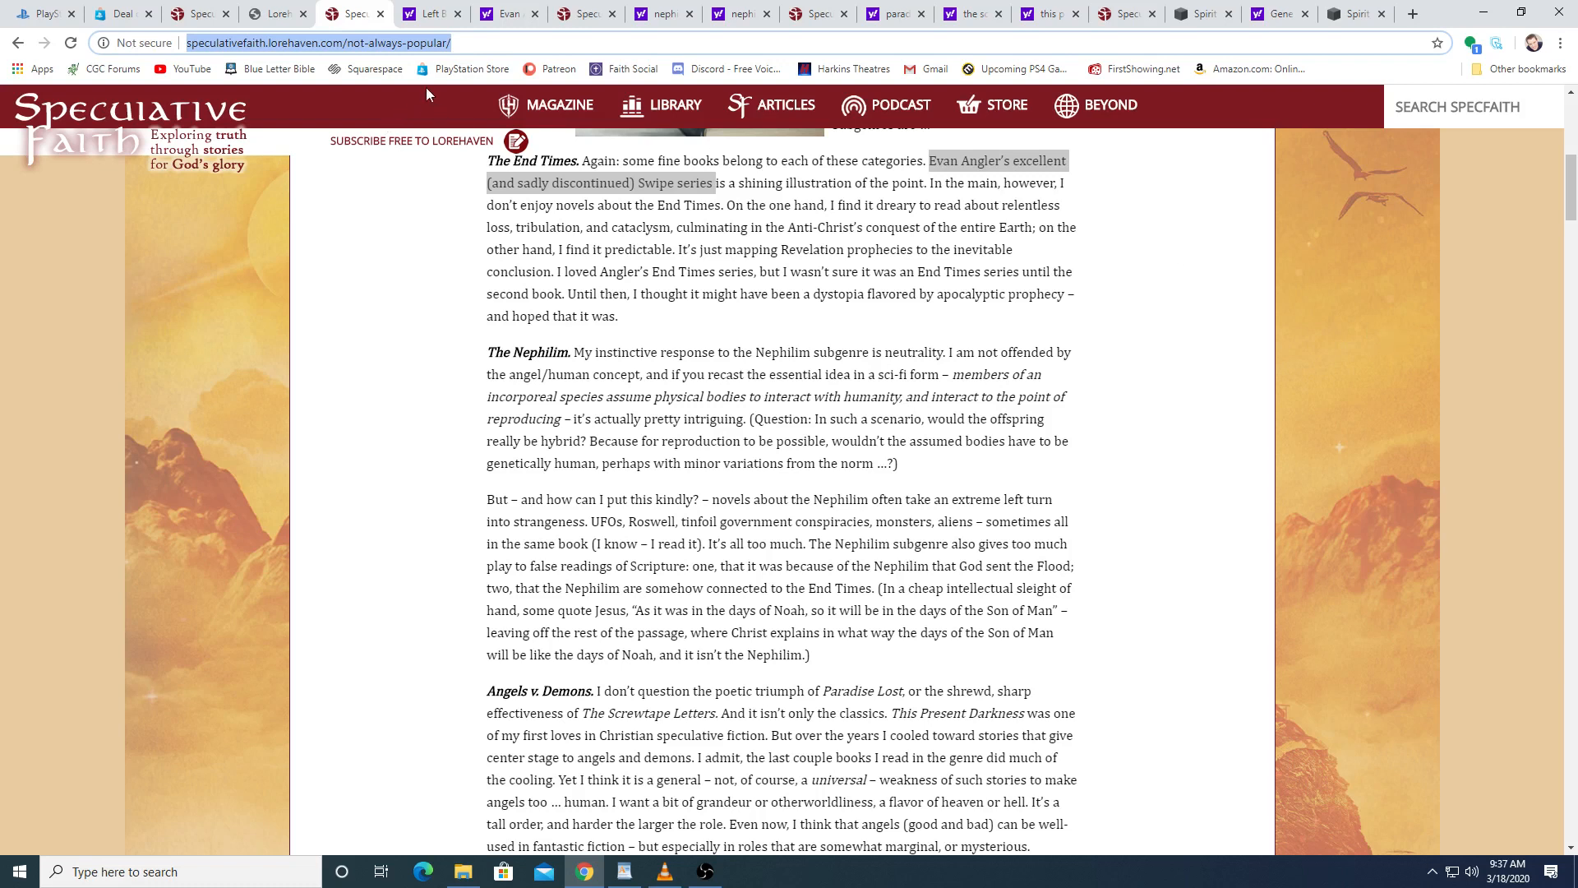
View the Yahoo image results grid of Left Behind series covers and box sets
left_click(502, 13)
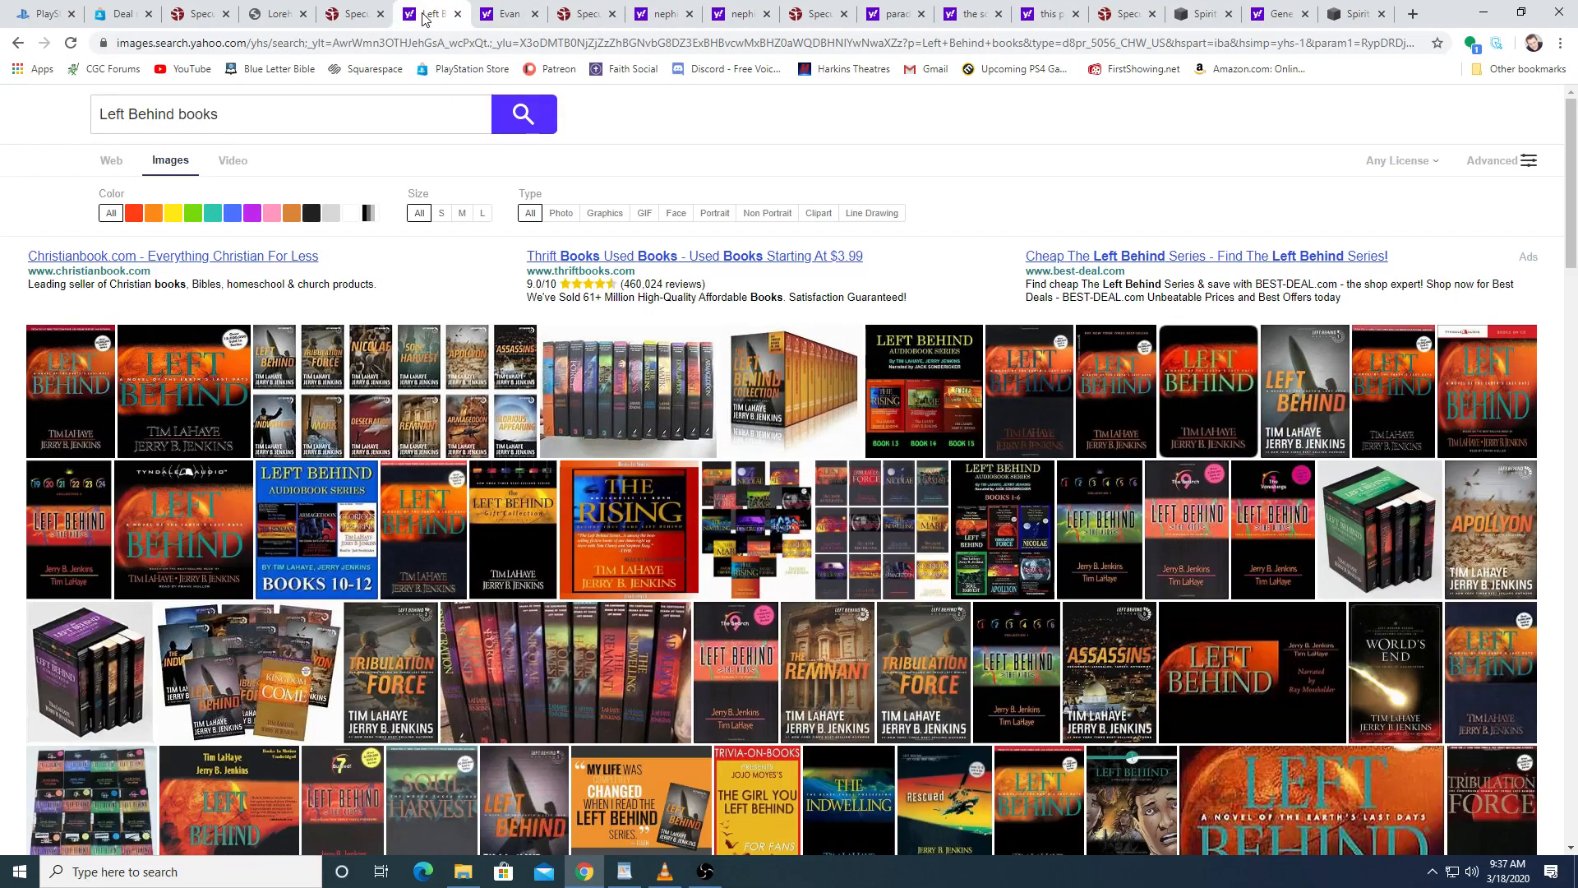
mouse_move(586, 102)
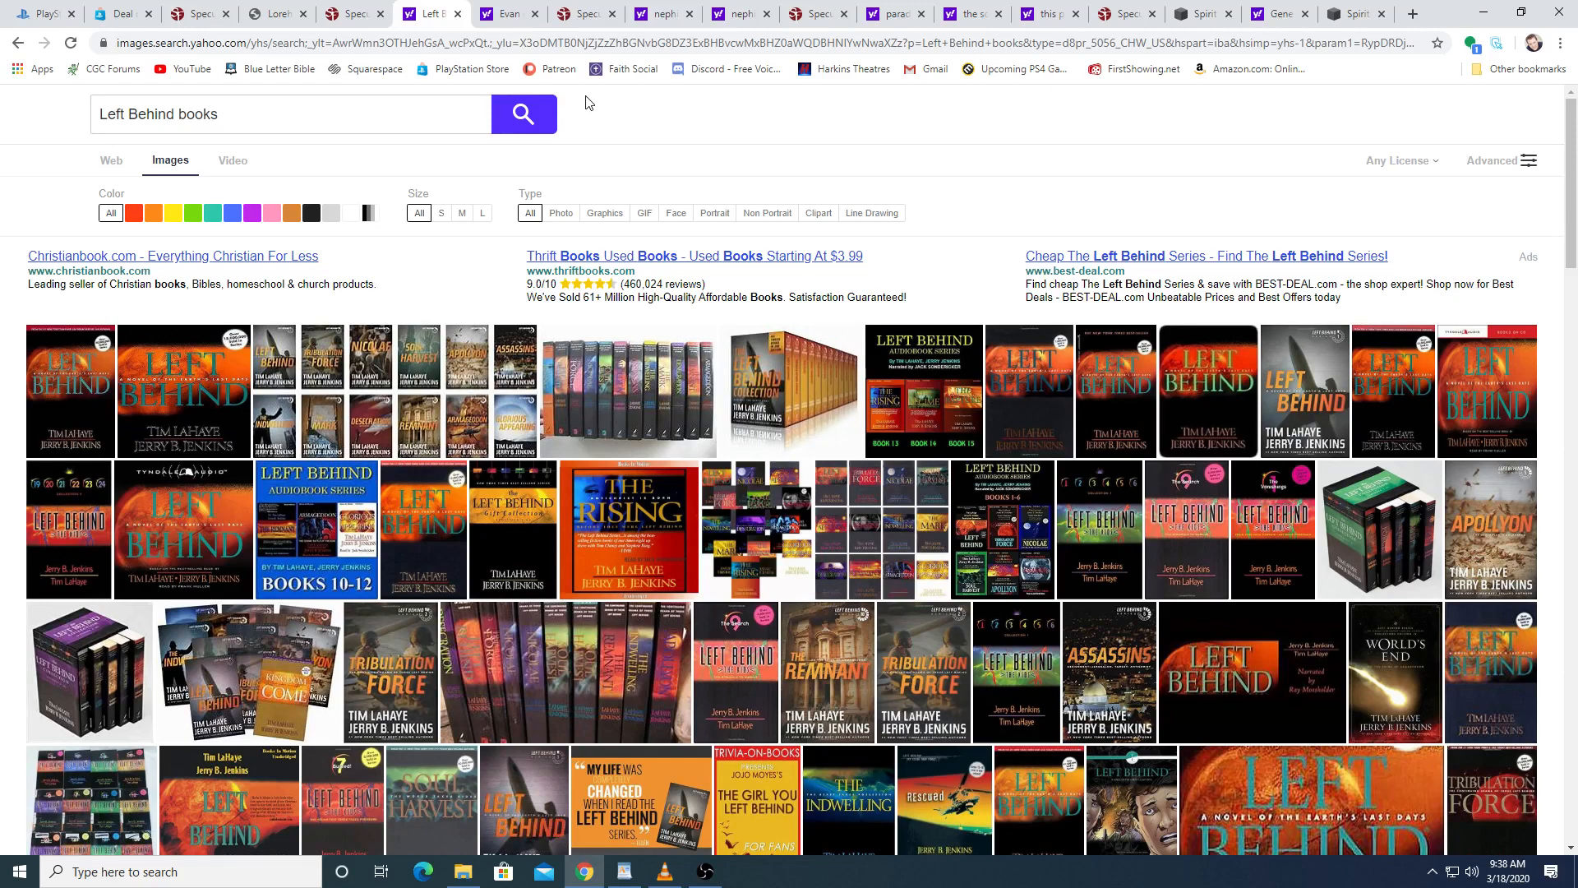
mouse_move(507, 13)
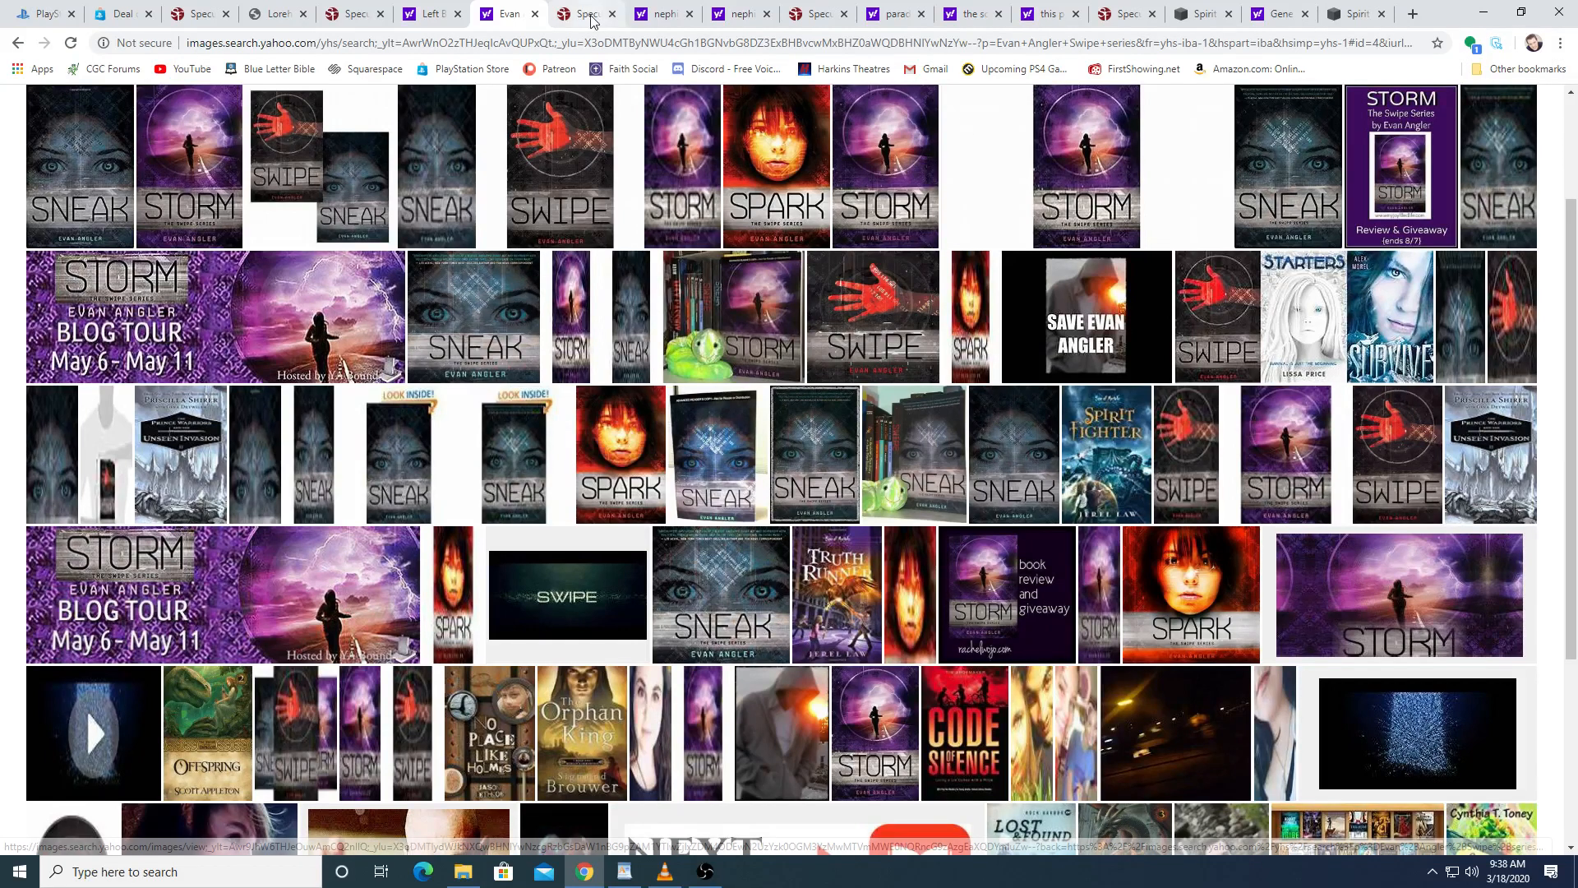
Read the article's Nephilim section, then view 'nephilim aliens ufo' image results
left_click(583, 14)
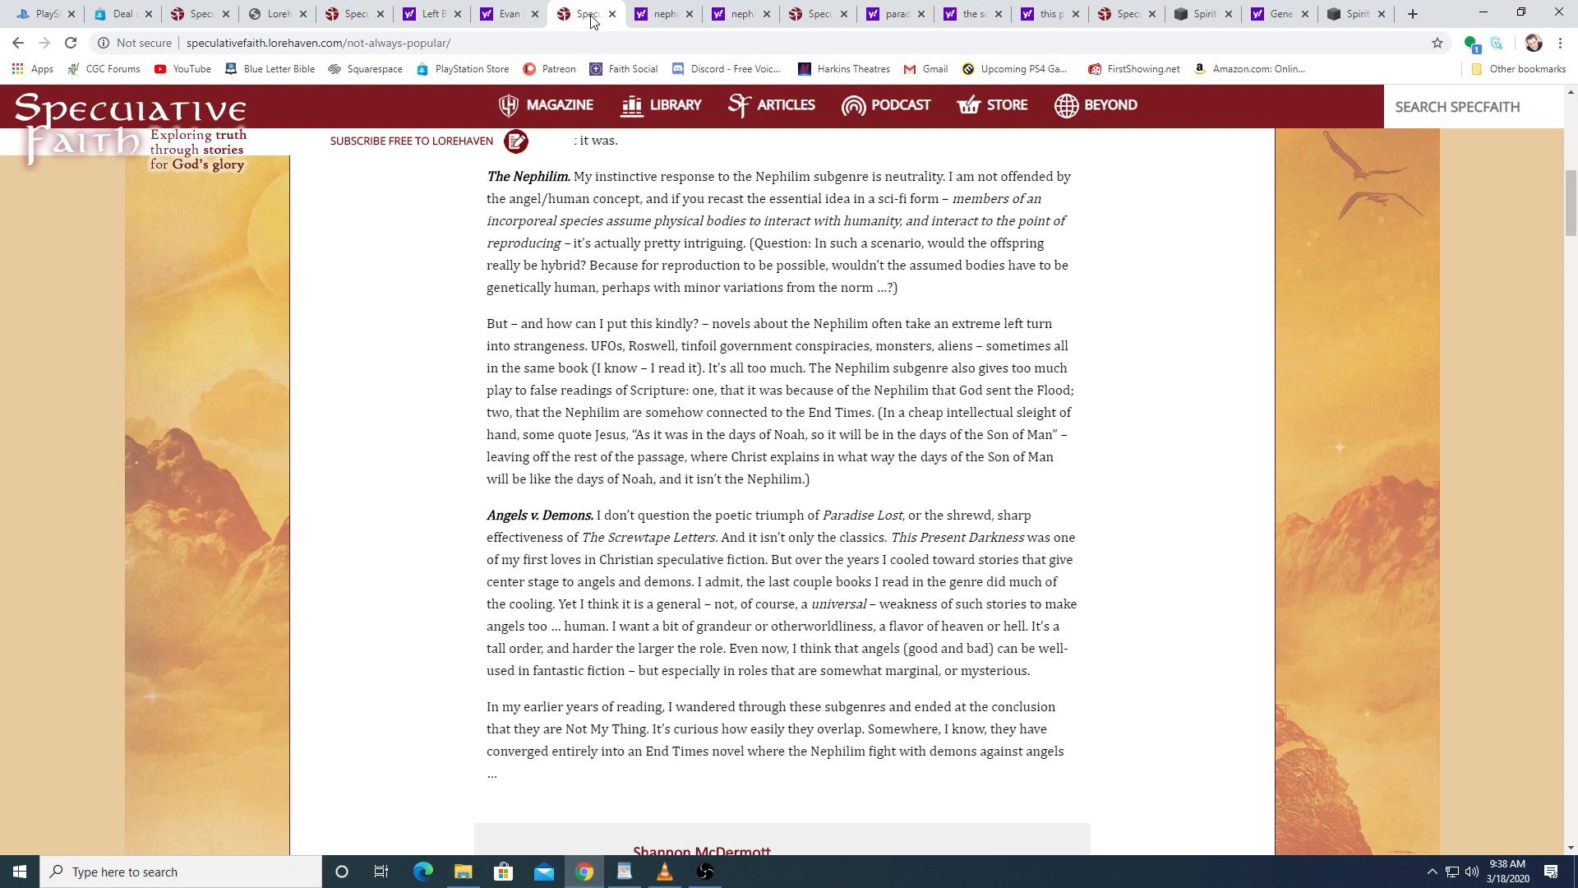
left_click(662, 14)
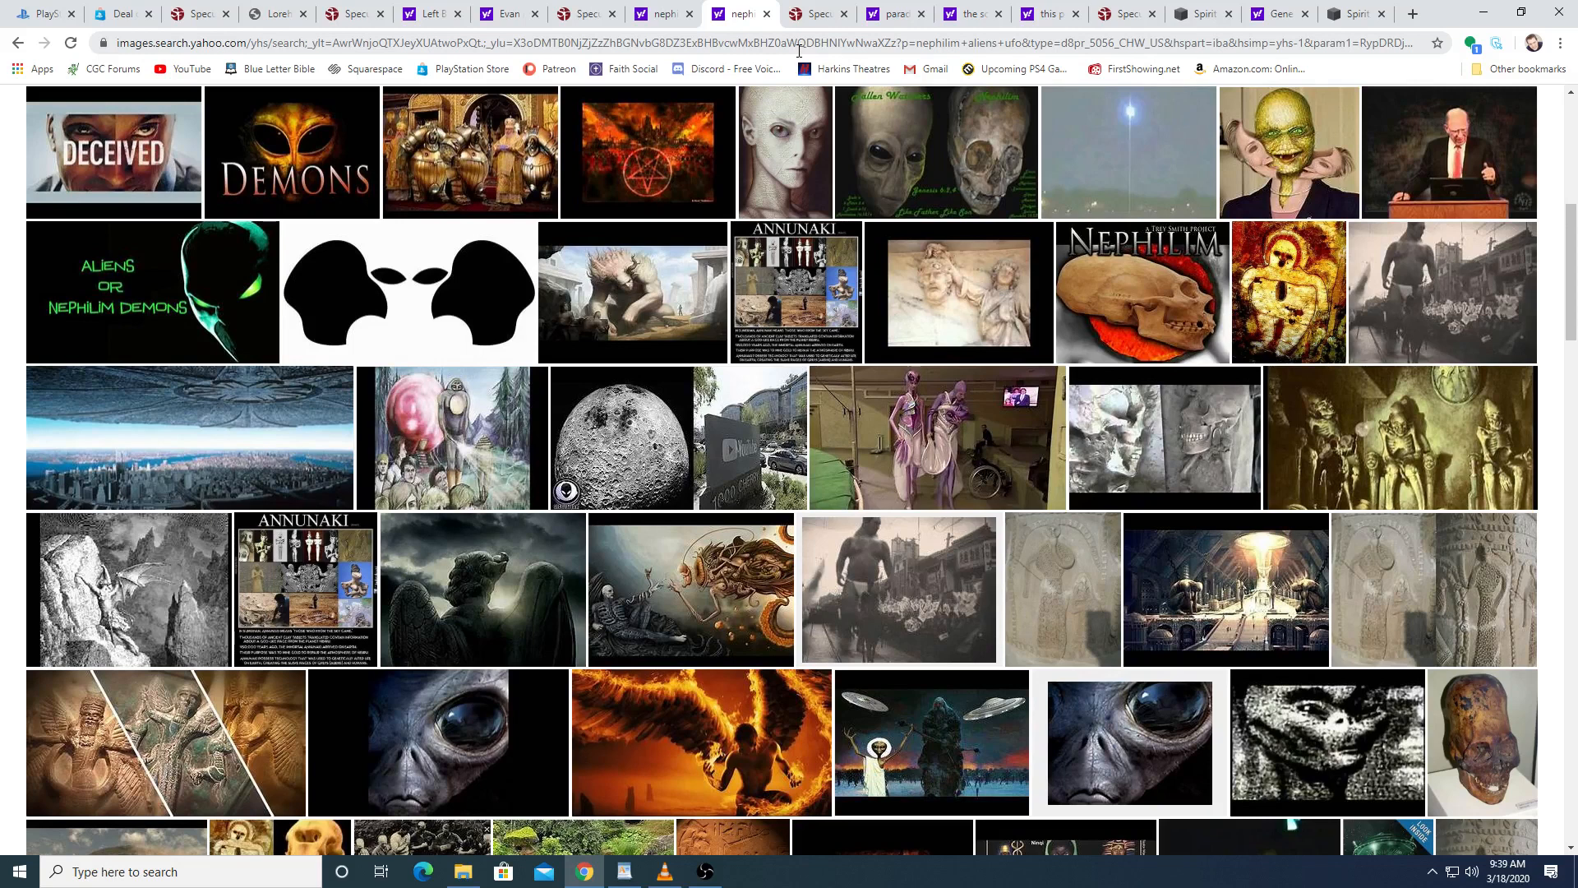
Reach the article near its author bio, then view Peretti's This Present Darkness cover
left_click(816, 13)
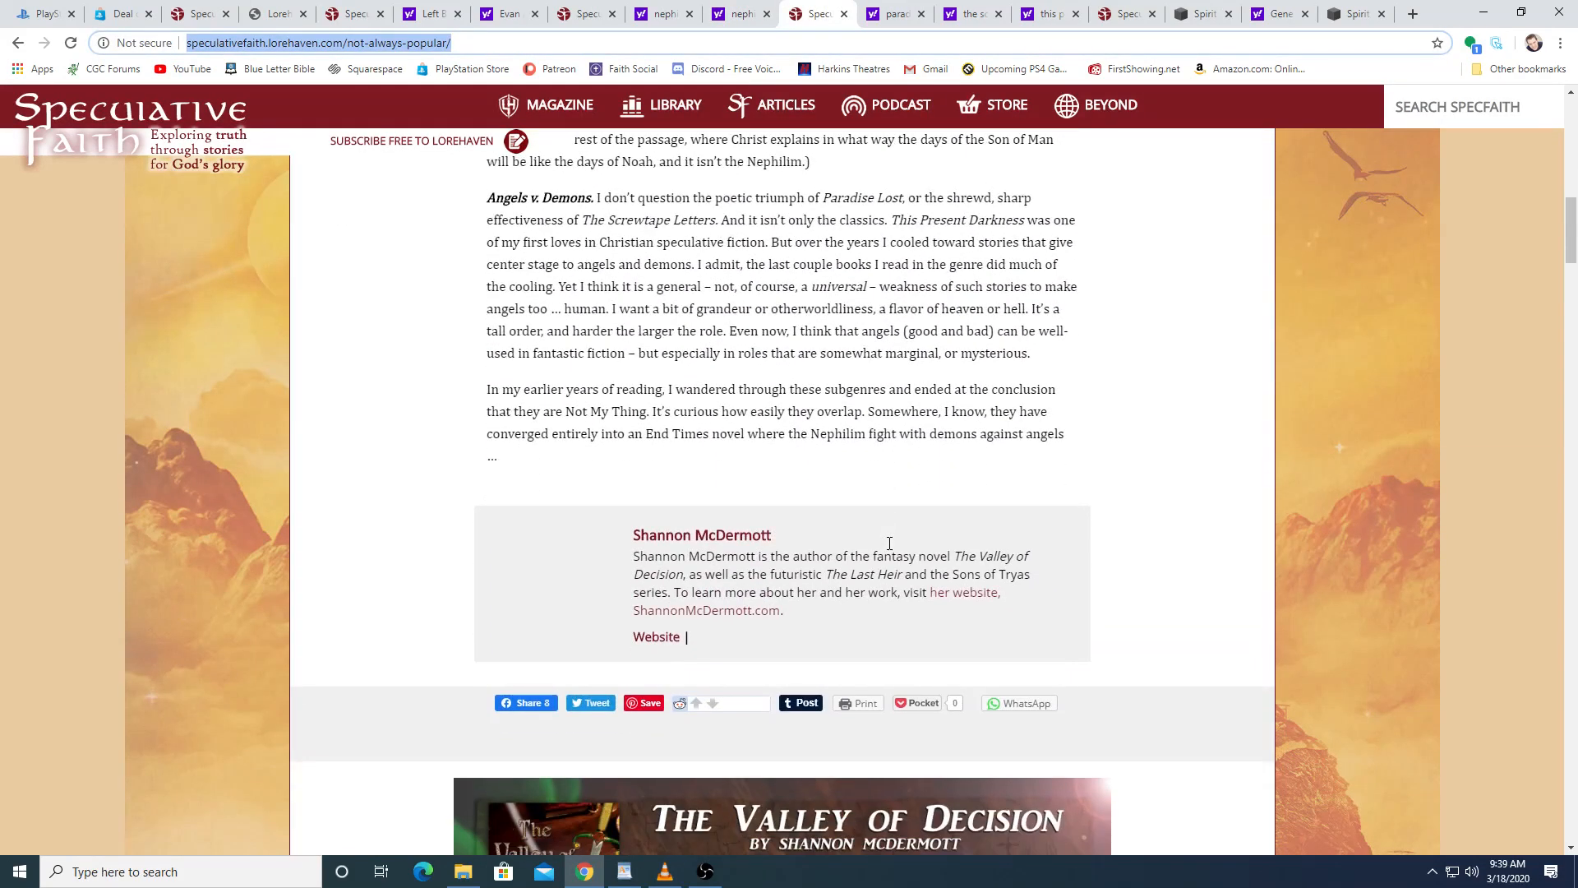
left_click(894, 13)
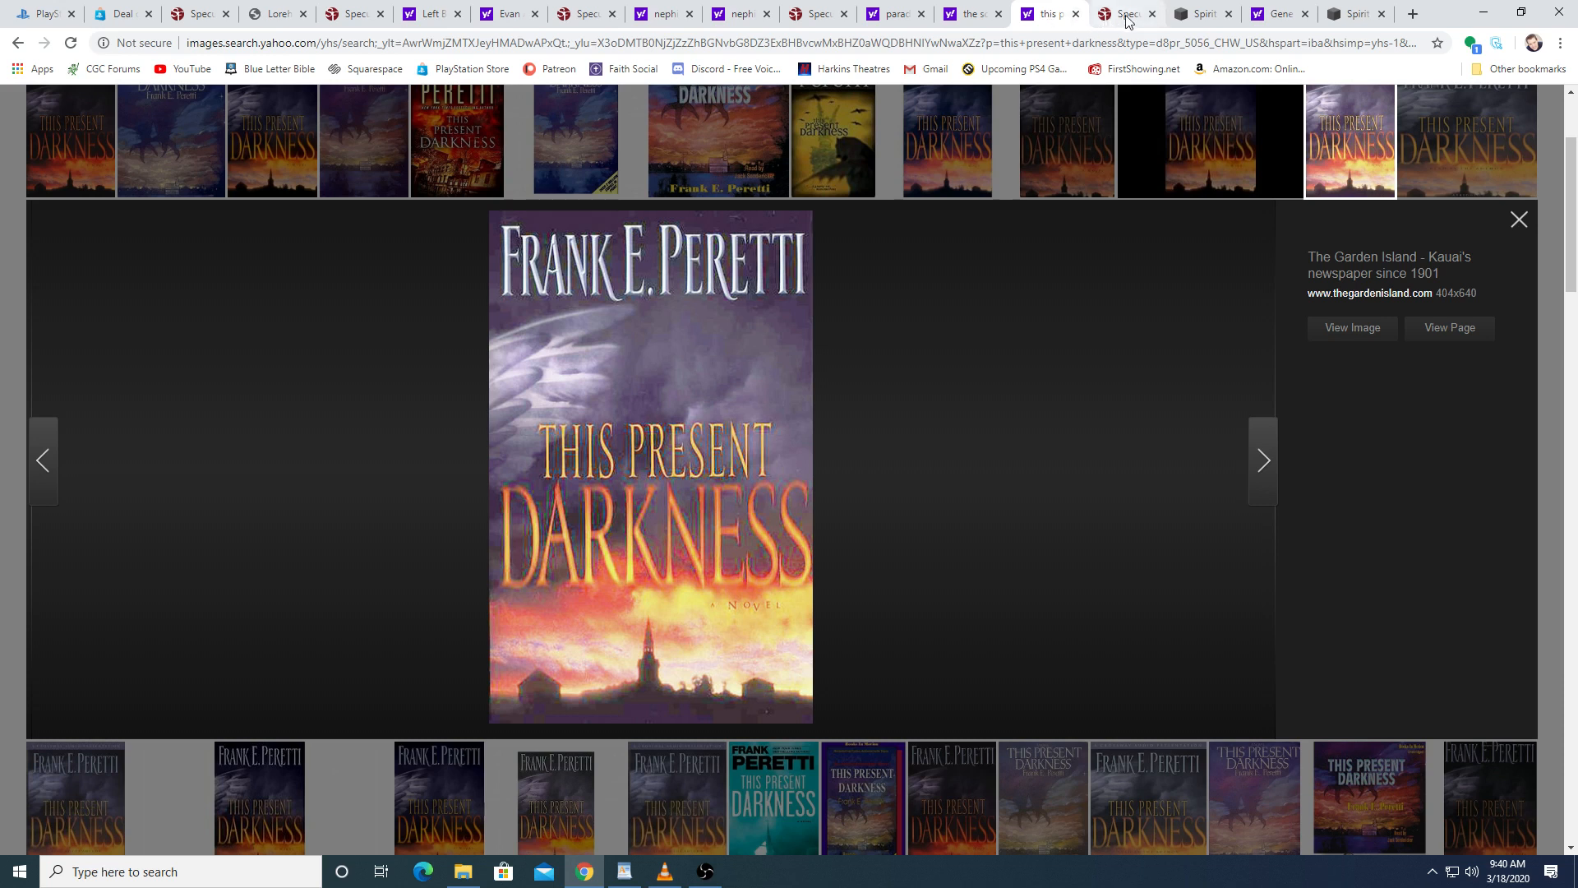
Return to the article's closing section and Shannon McDermott's author bio
left_click(1119, 13)
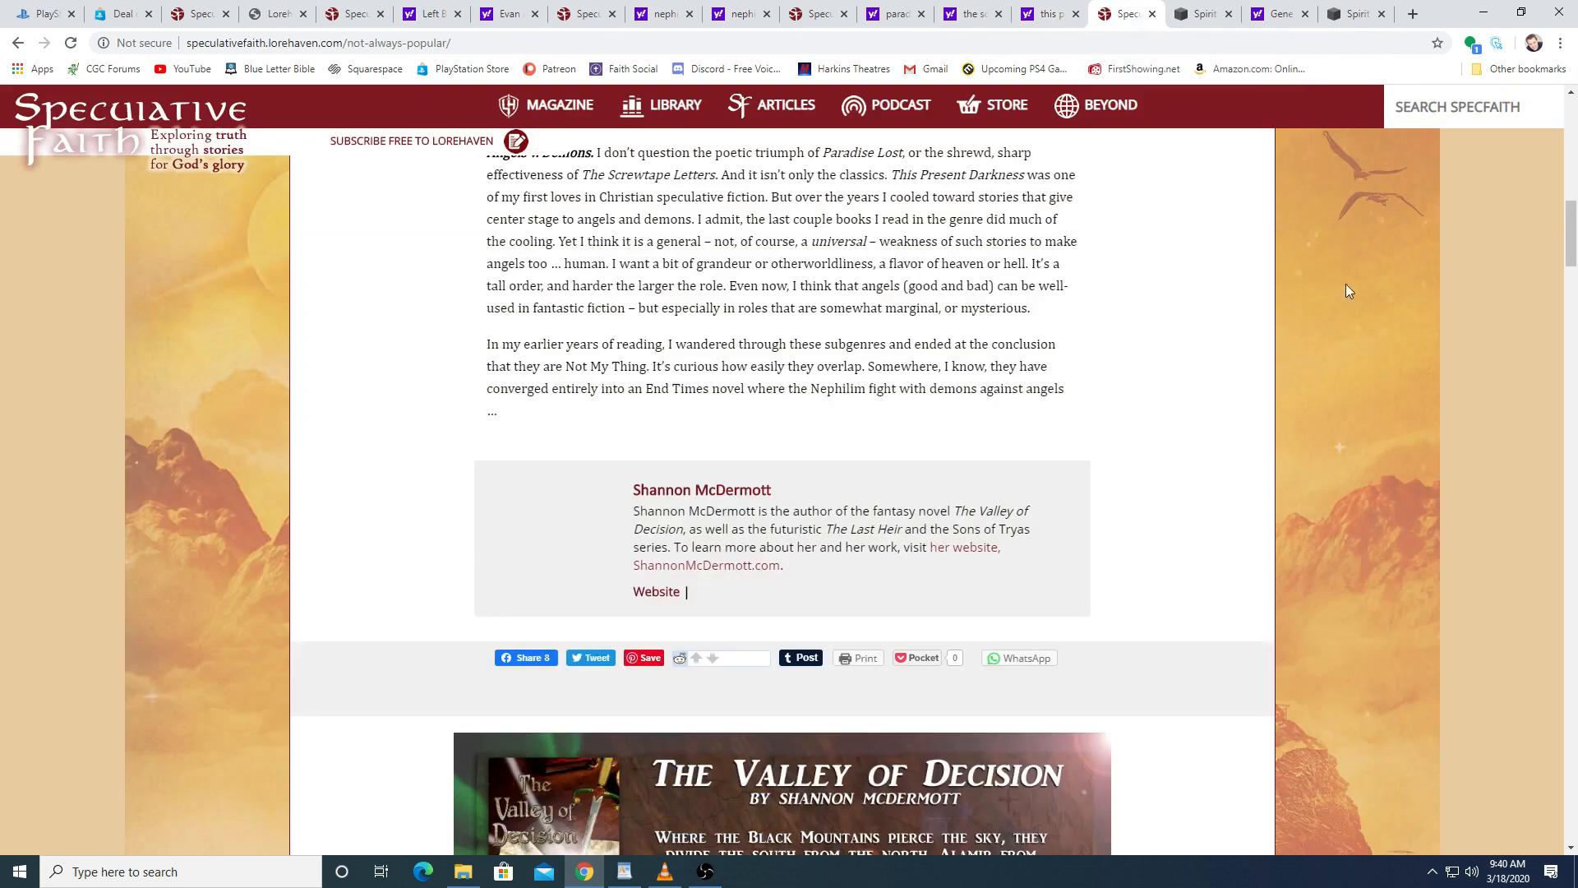
mouse_move(1371, 396)
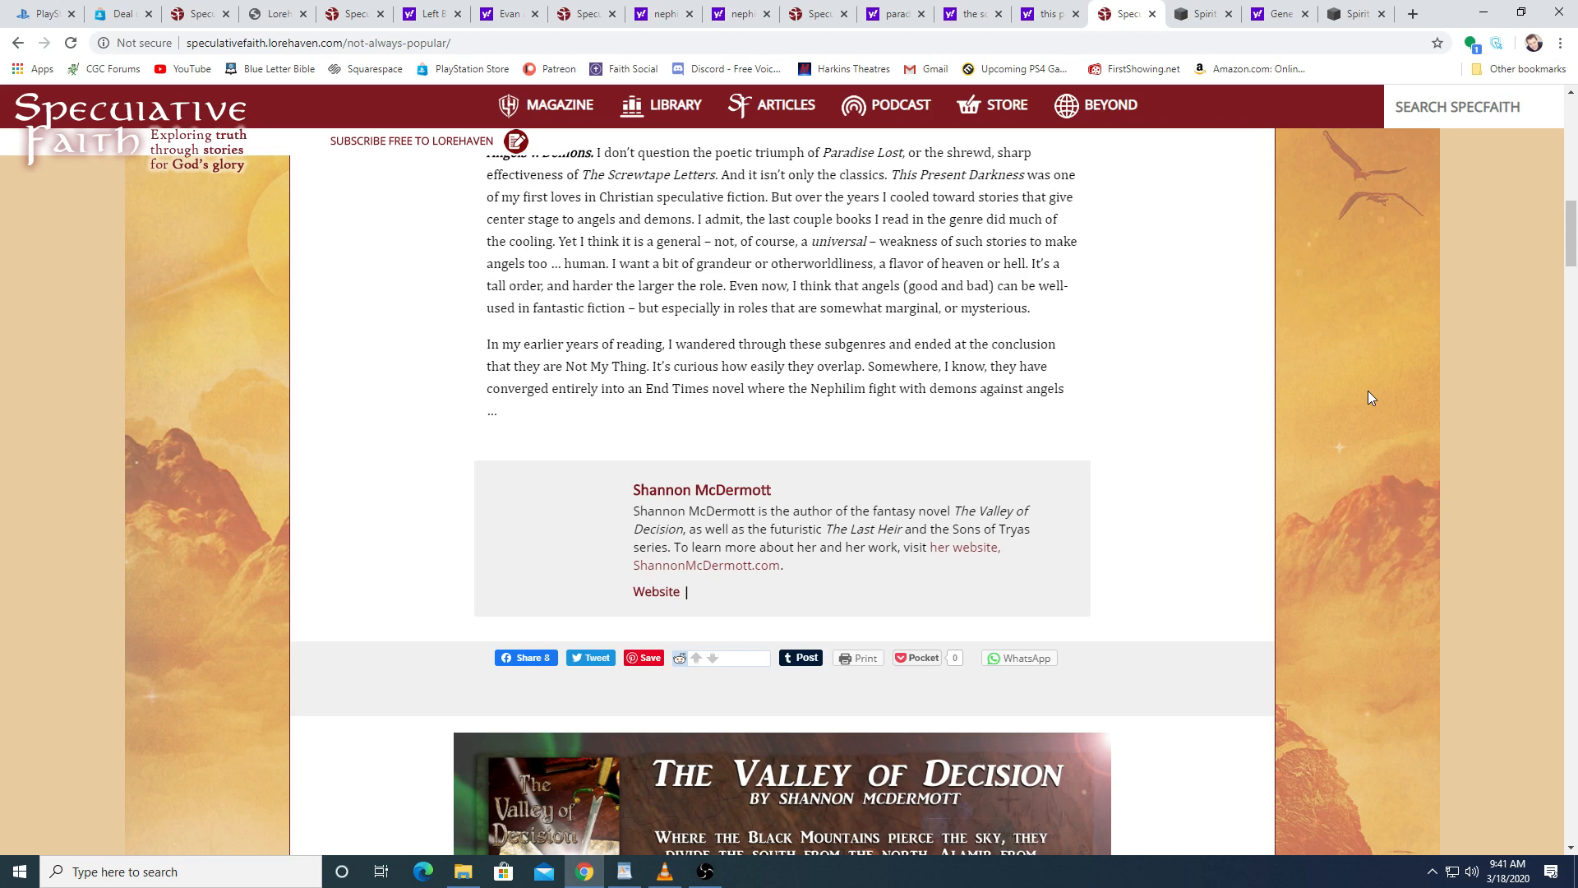
mouse_move(1166, 38)
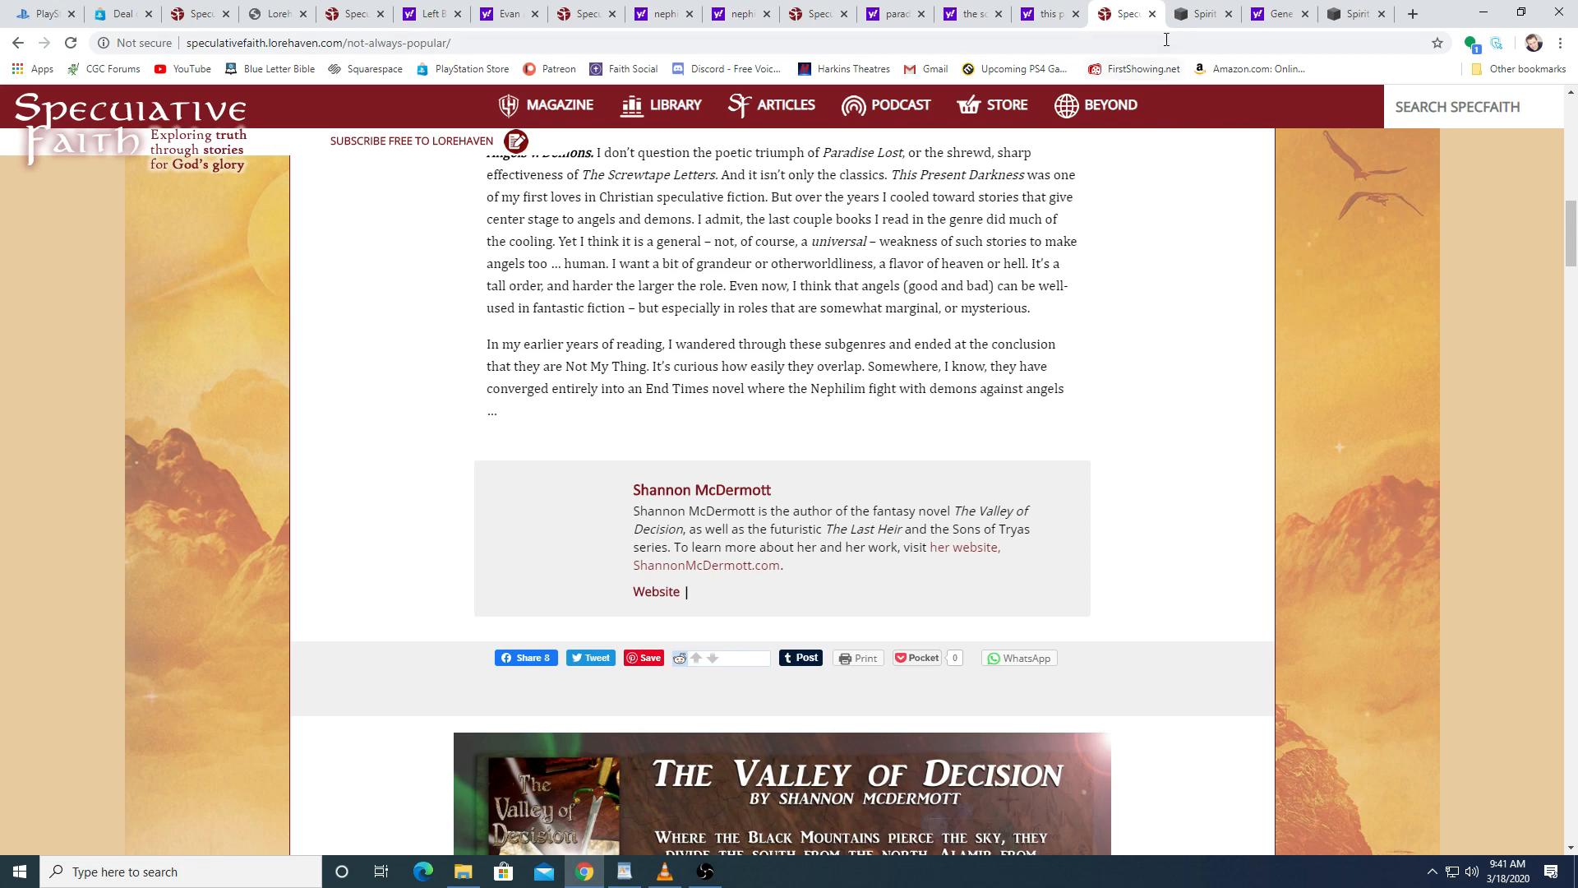
View the enlarged cover of Gene Edwards' The Escape in the Chronicles of the Door results
left_click(1198, 13)
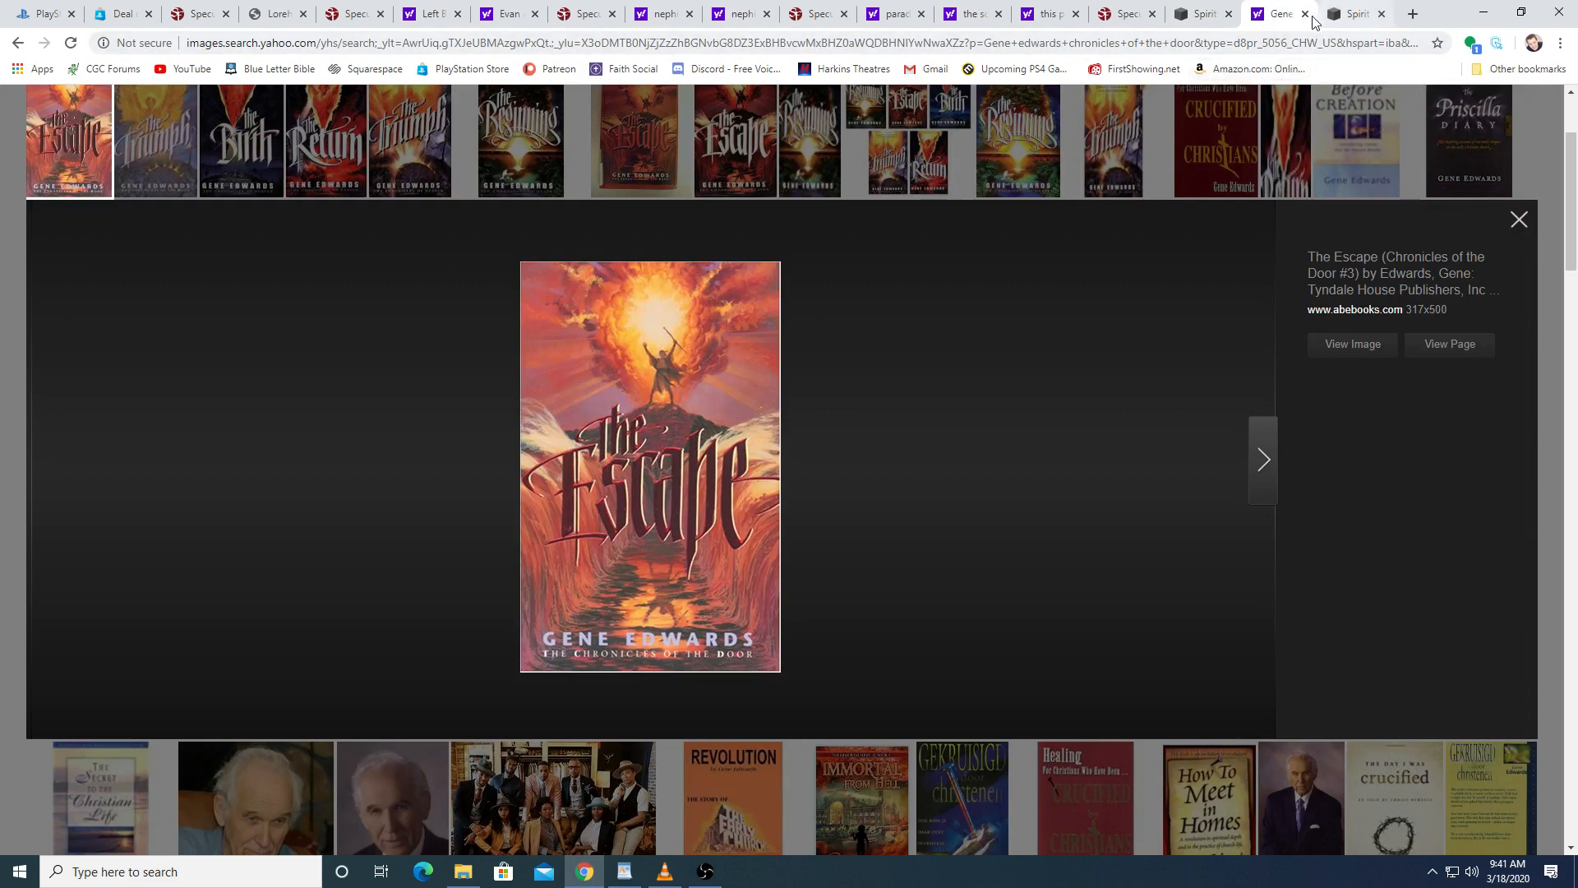
mouse_move(1279, 13)
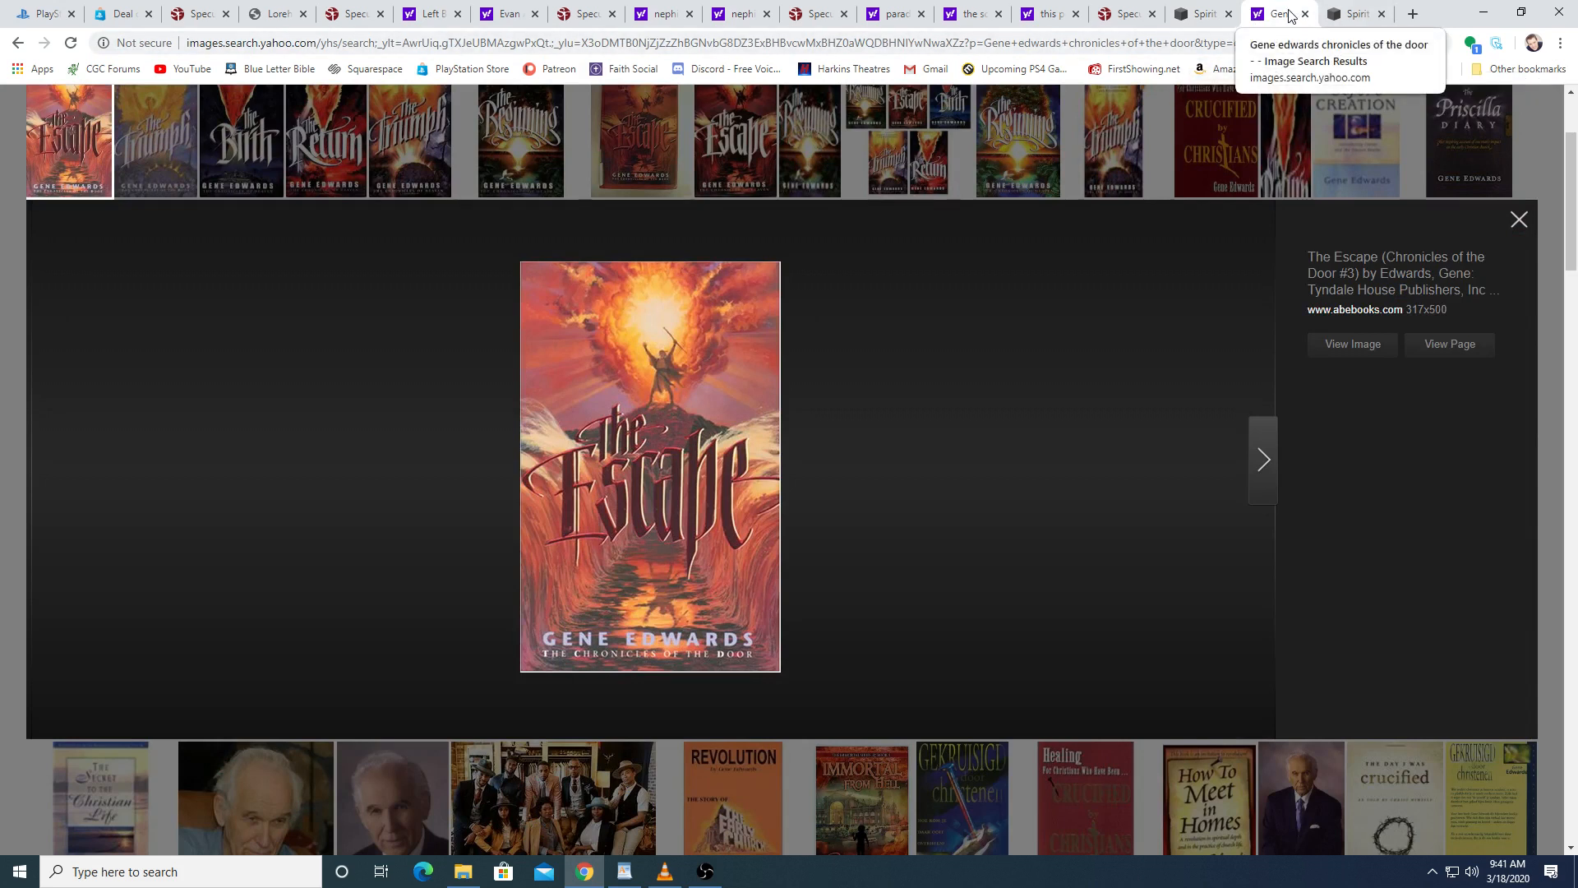